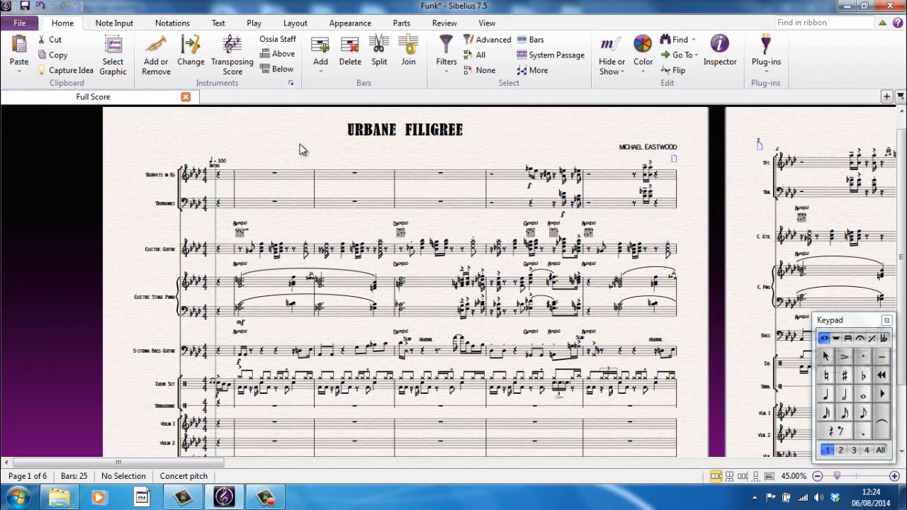
mouse_move(292, 145)
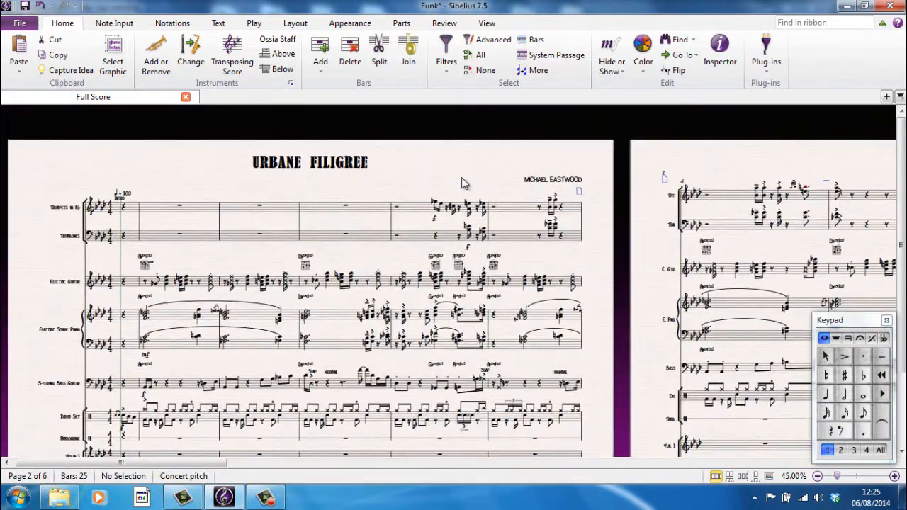
- Select bar 3 of the Trombones staff and scroll up and down the page around it
scroll("up", 3)
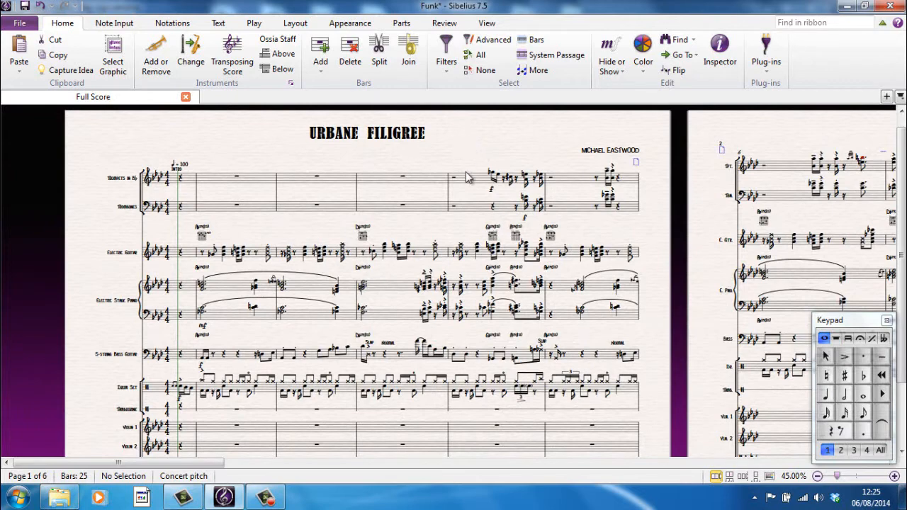
left_click(404, 206)
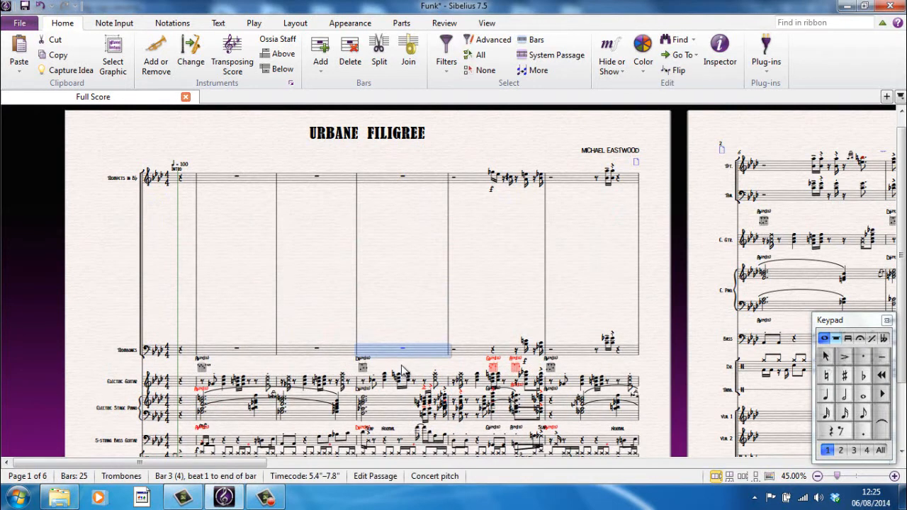
scroll("down", 3)
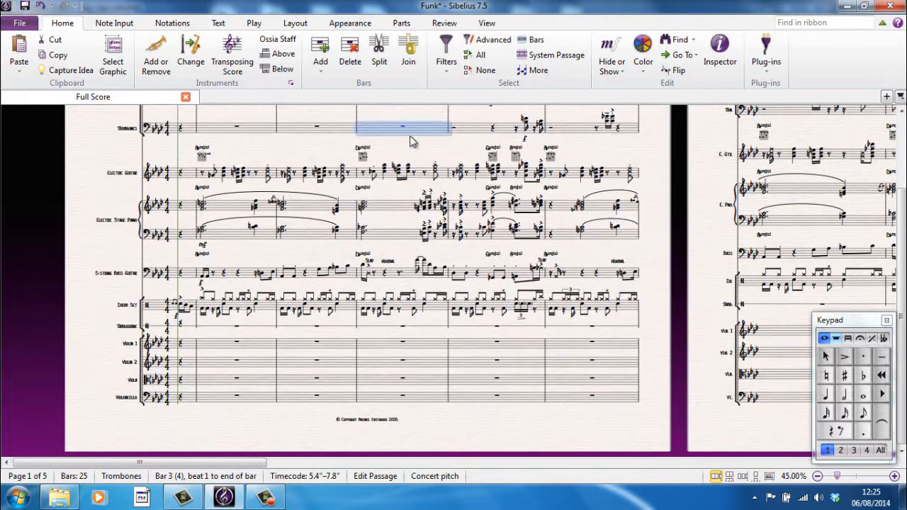
scroll("down", 3)
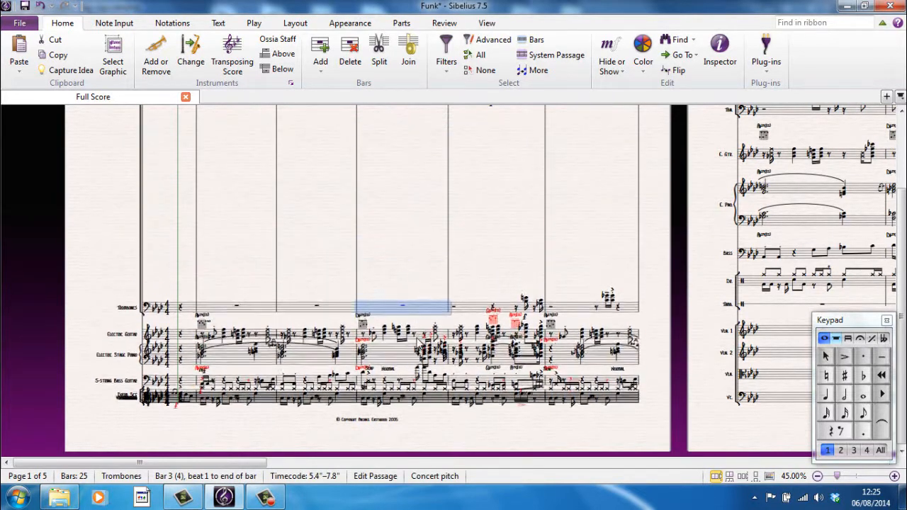
scroll("up", 3)
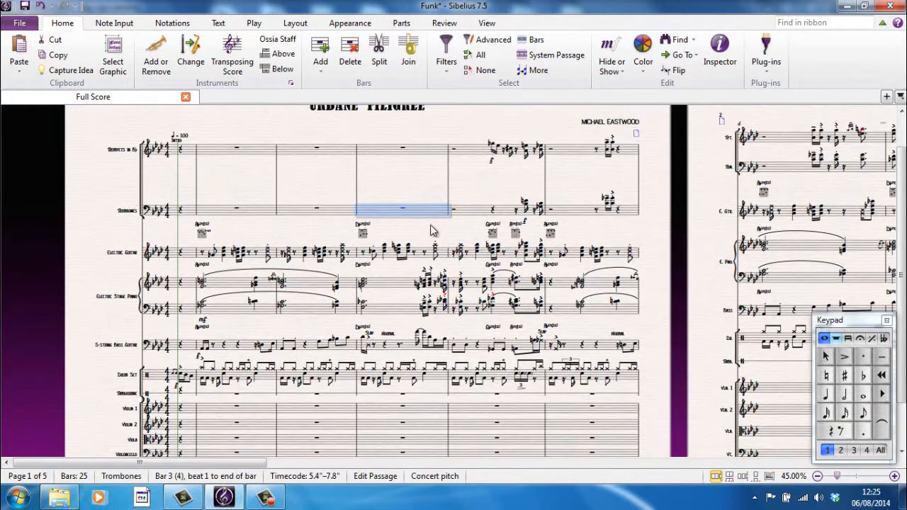
scroll("up", 3)
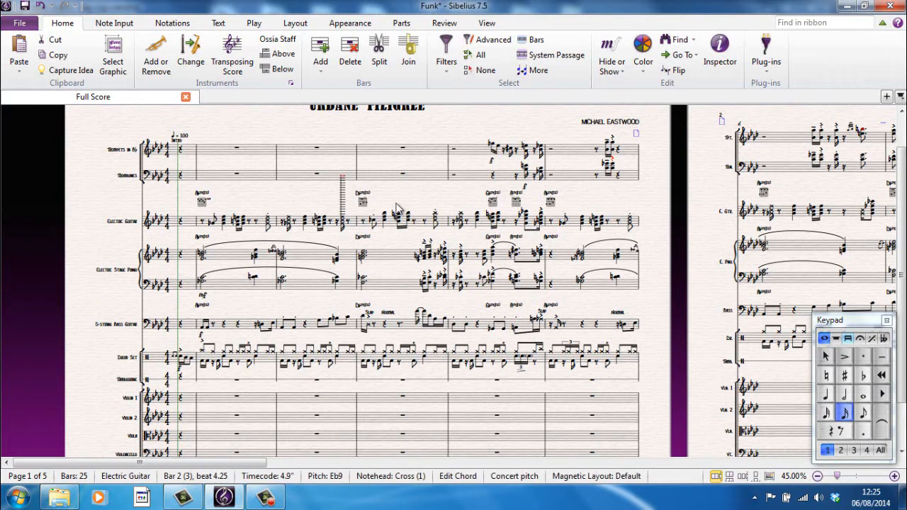
mouse_move(346, 182)
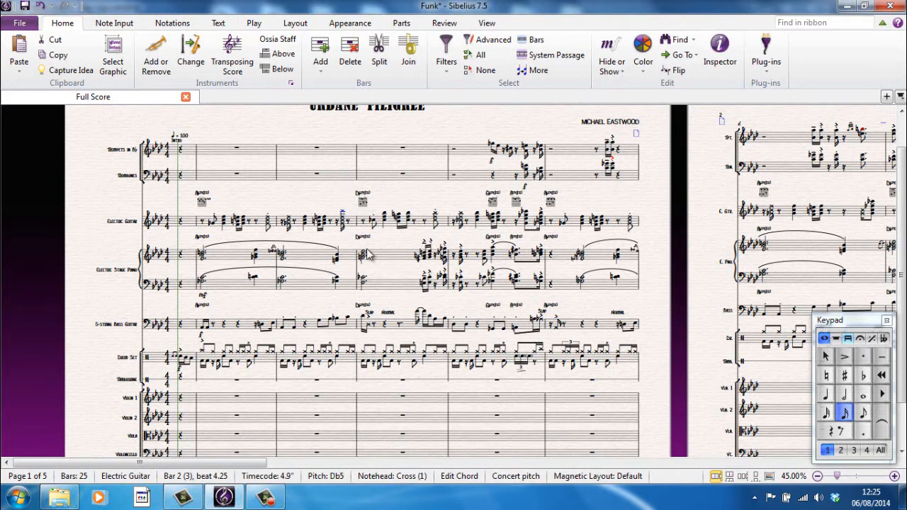
- Select a guitar note as the starting point for keyboard navigation between notes and staves
left_click(385, 256)
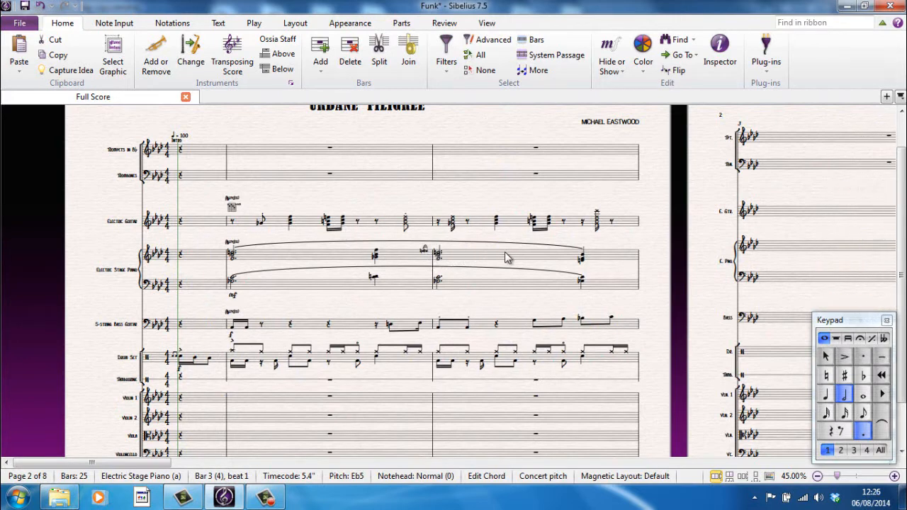
mouse_move(504, 267)
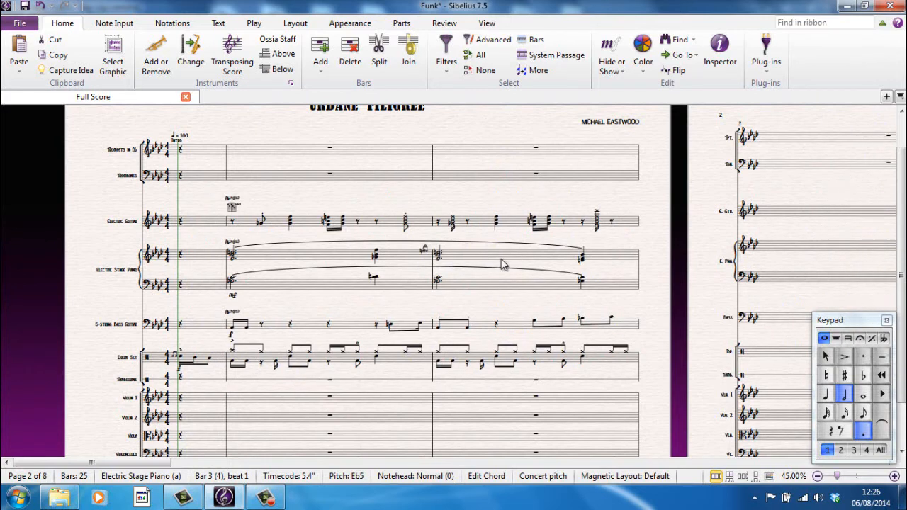
mouse_move(519, 262)
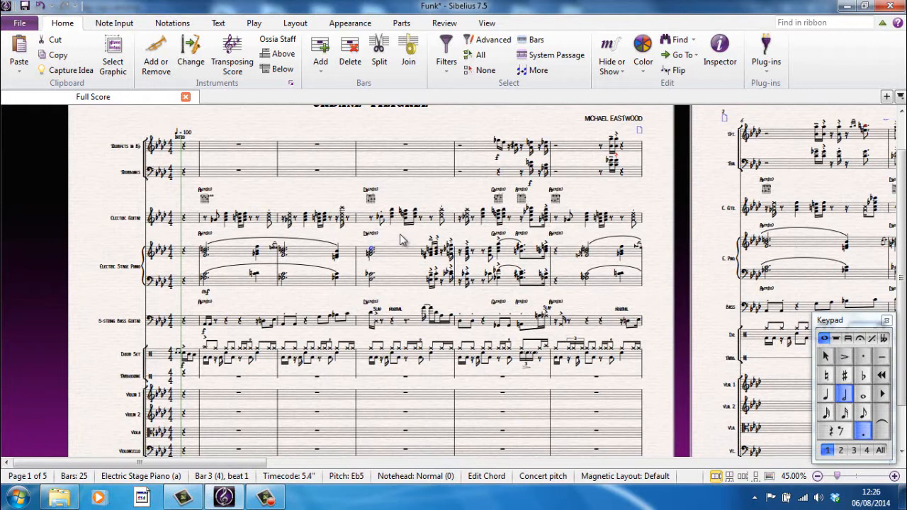
mouse_move(388, 233)
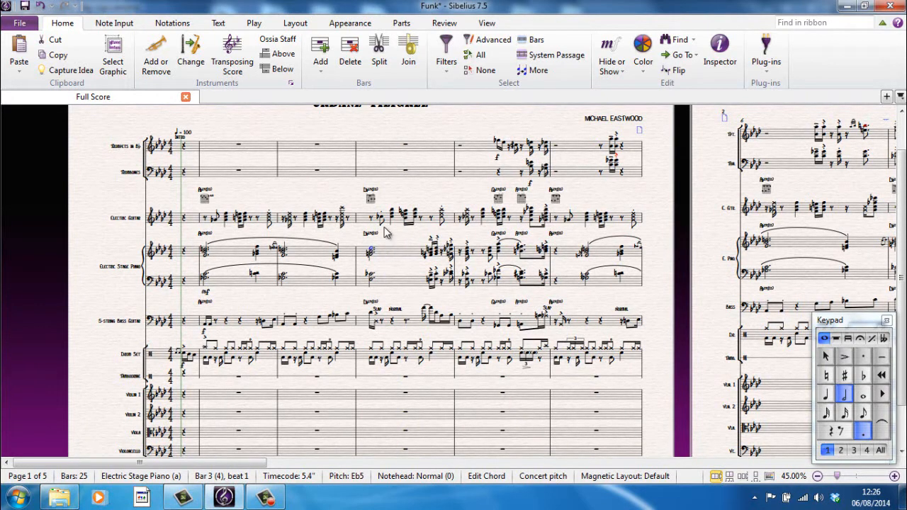
mouse_move(397, 236)
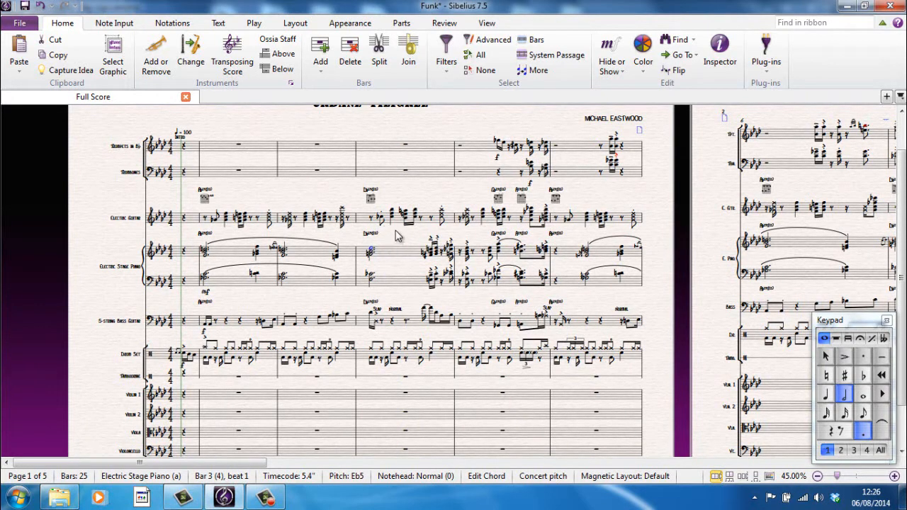
mouse_move(116, 363)
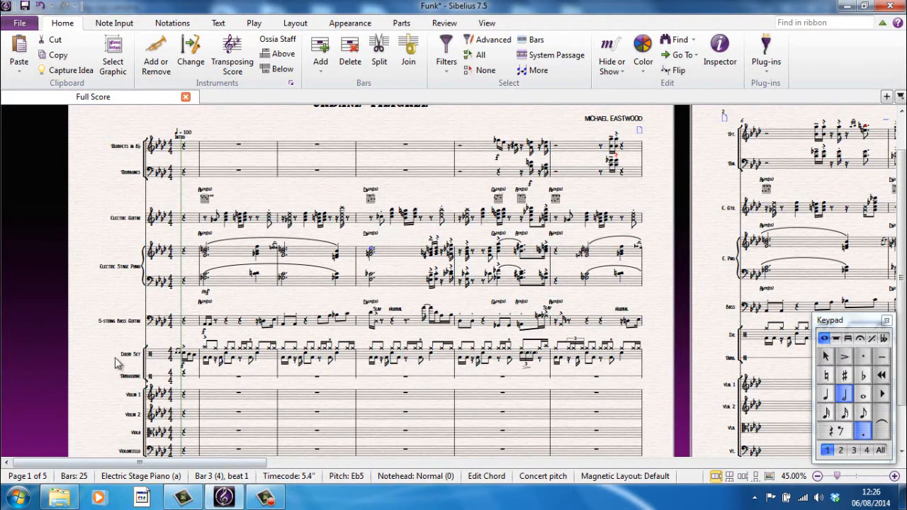
mouse_move(73, 360)
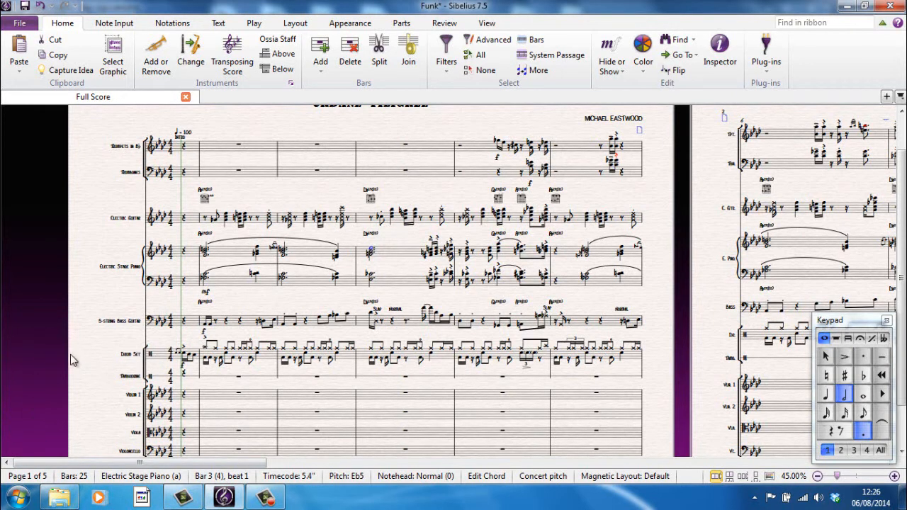
mouse_move(438, 193)
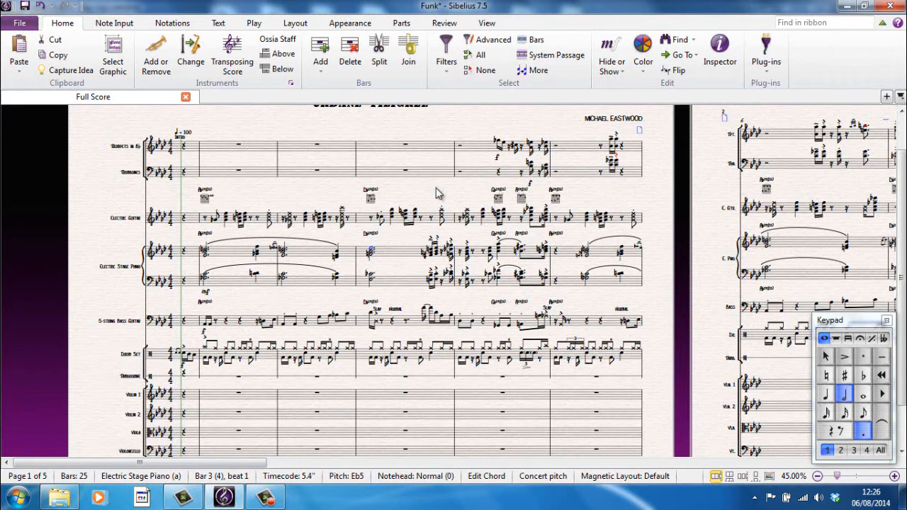
- Deselect, then show the Navigator page overview from the View ribbon's Panels list
left_click(442, 190)
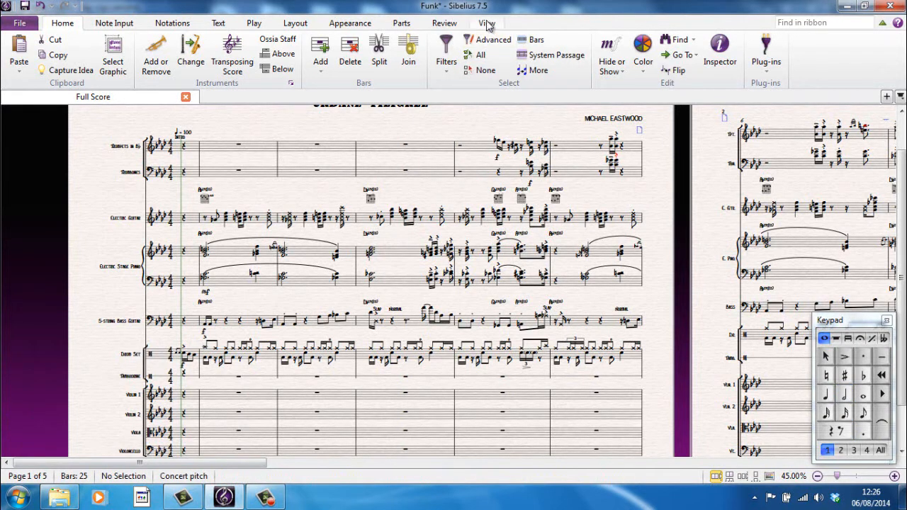
left_click(488, 22)
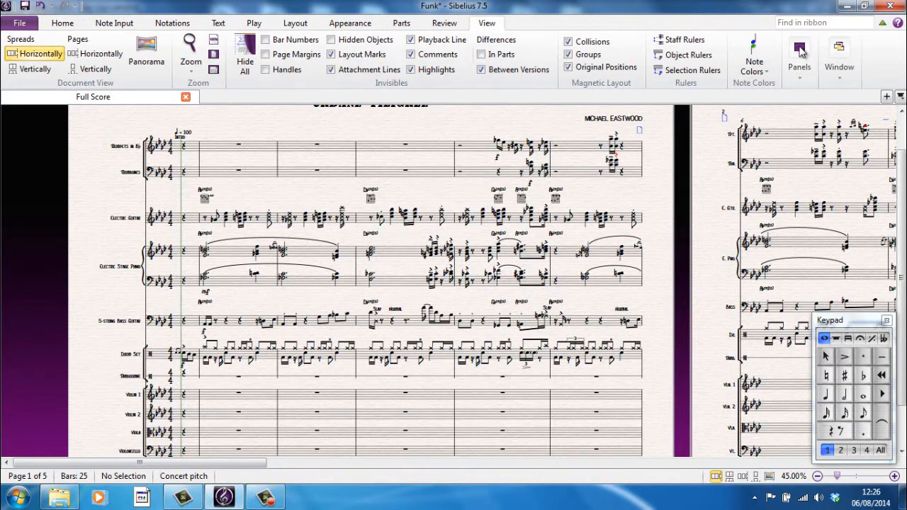
left_click(799, 53)
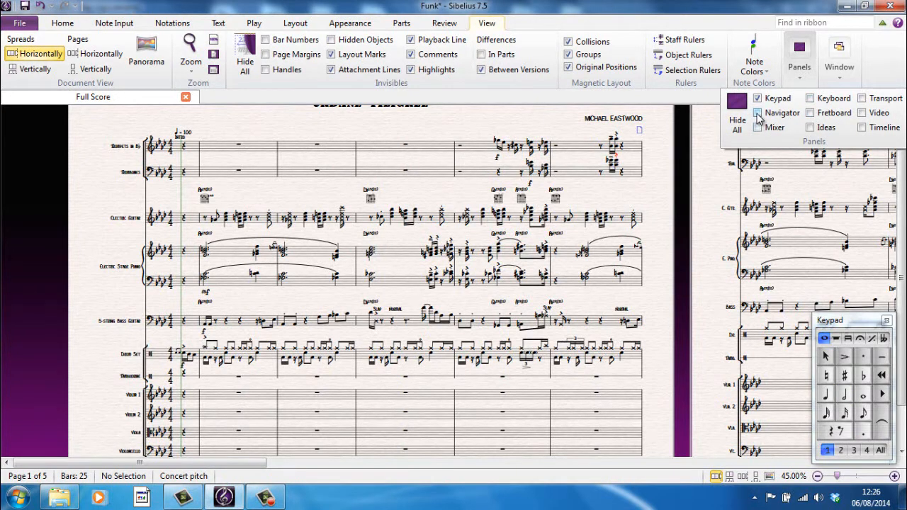
left_click(757, 113)
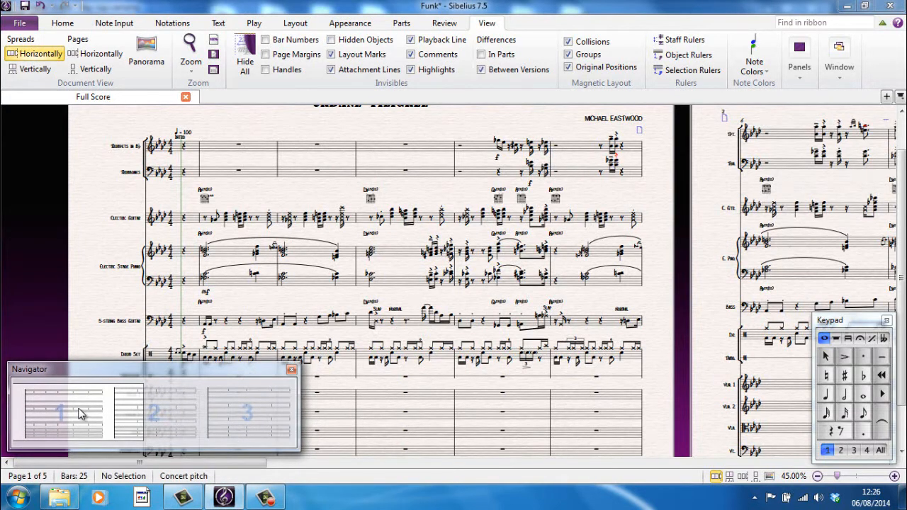
- Jump through pages 2-3, later and final pages via Navigator thumbnails, ending on page one
left_click(230, 402)
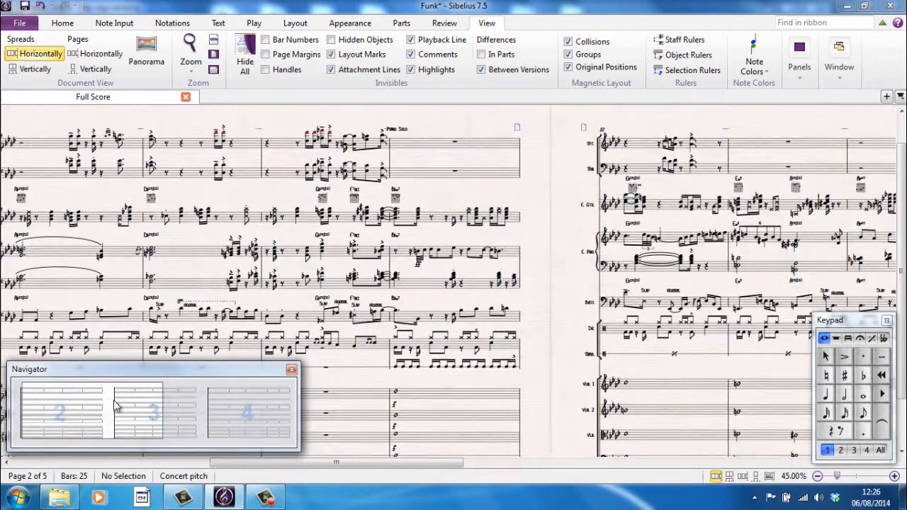
left_click(80, 413)
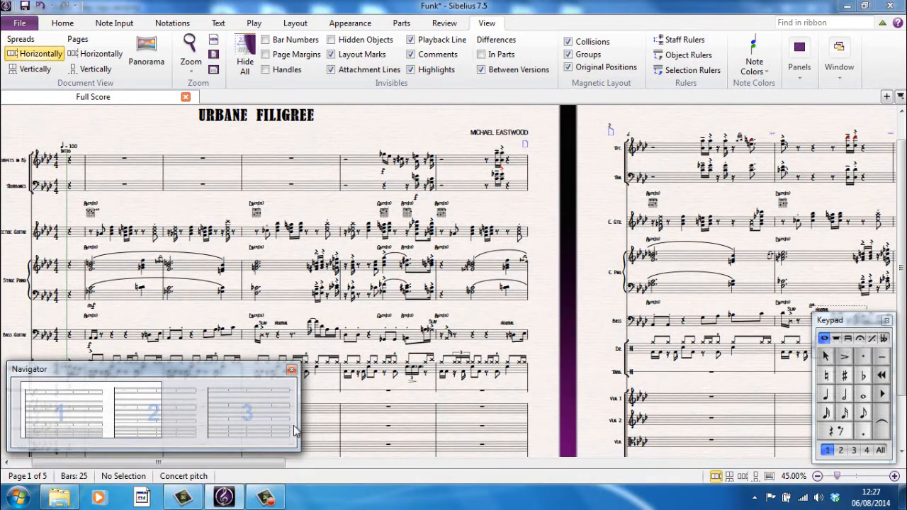
left_click(149, 410)
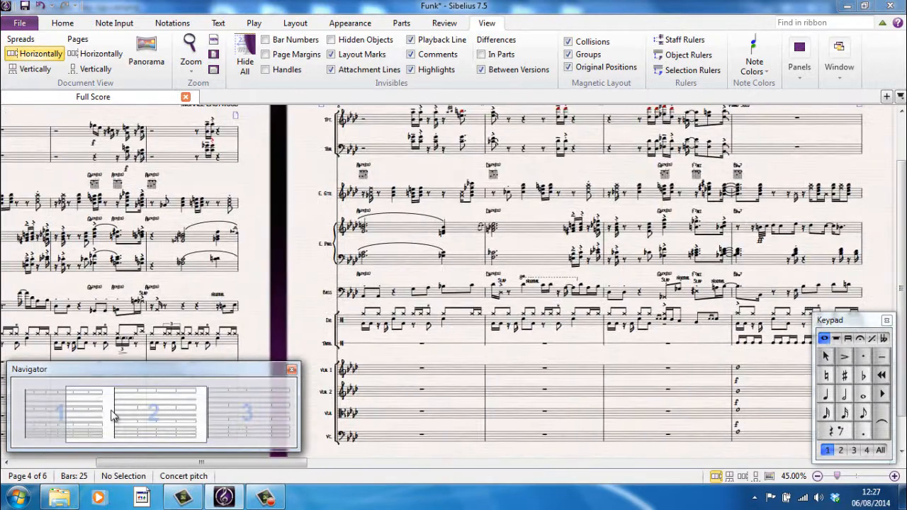
left_click(62, 414)
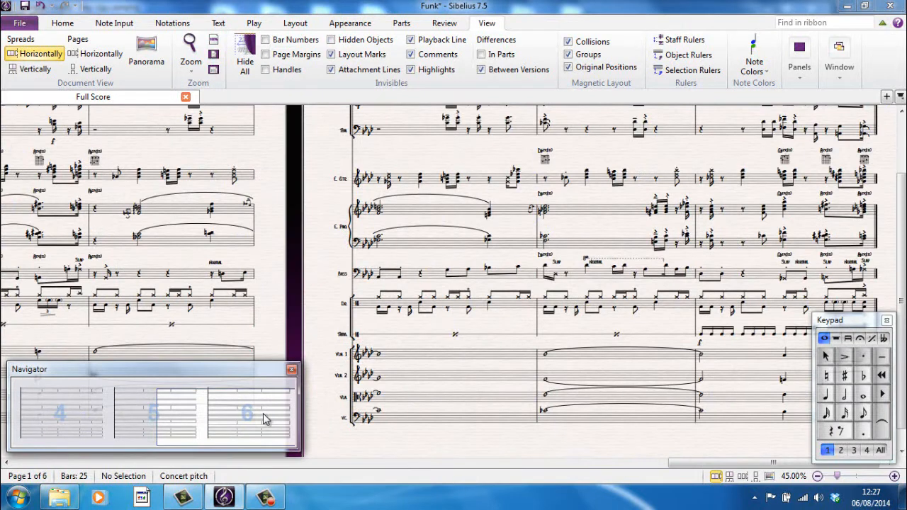
left_click(247, 414)
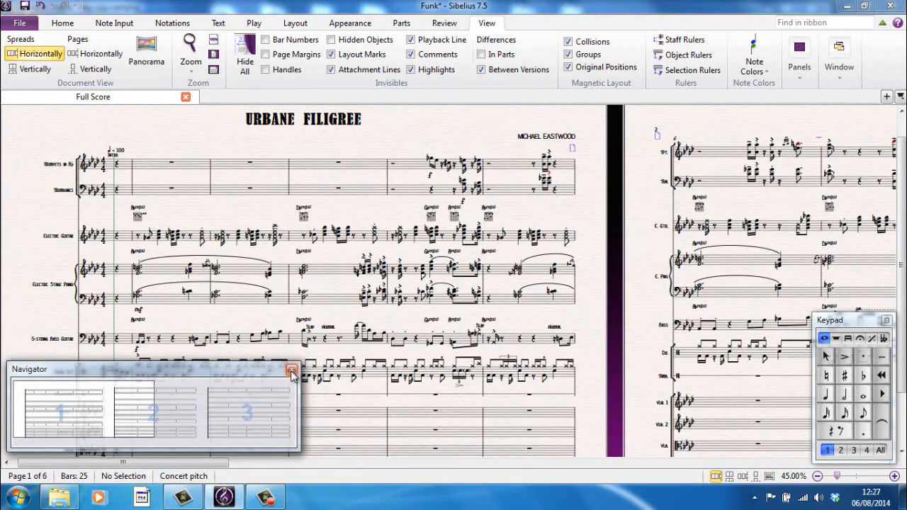
mouse_move(277, 389)
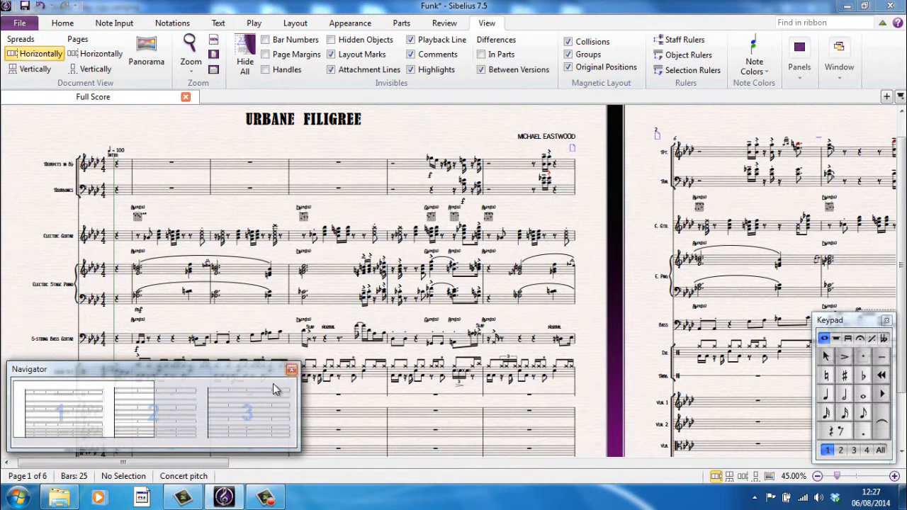
- Hide the Navigator panel and scroll page one down to its bottom staves and copyright line
left_click(800, 57)
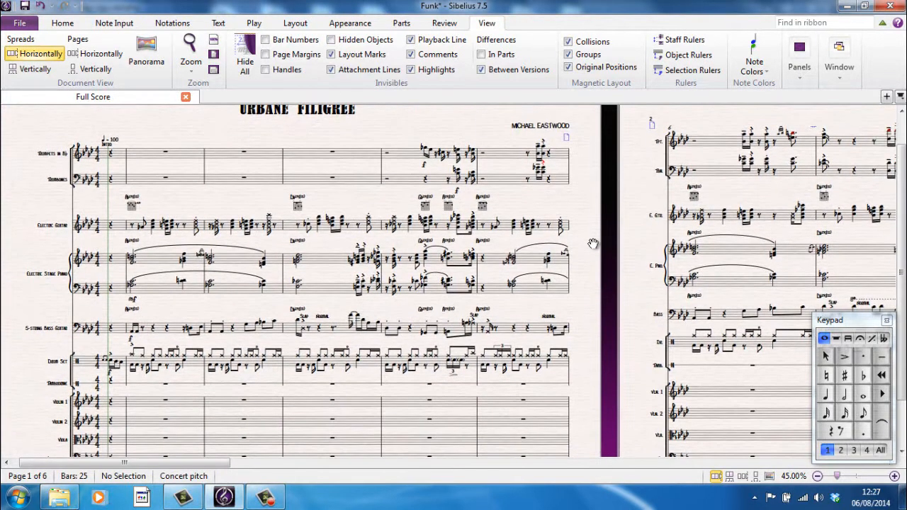
mouse_move(596, 250)
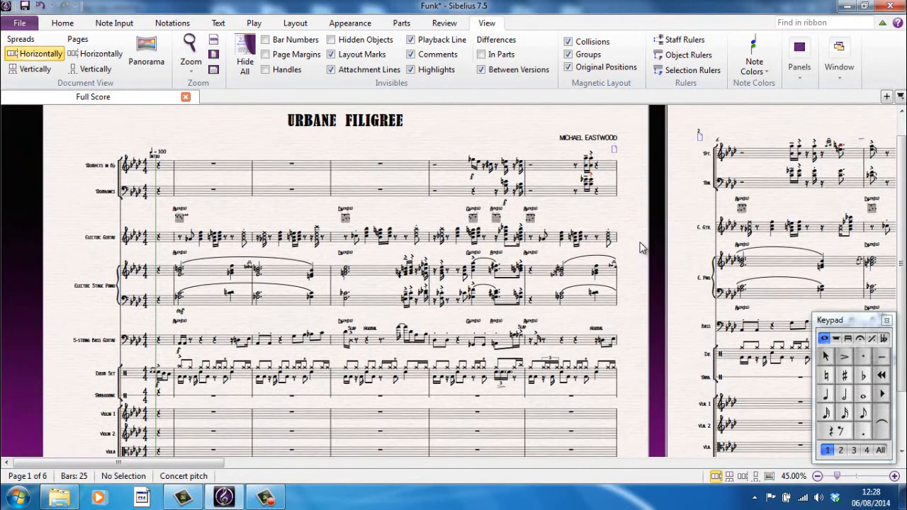
scroll("down", 3)
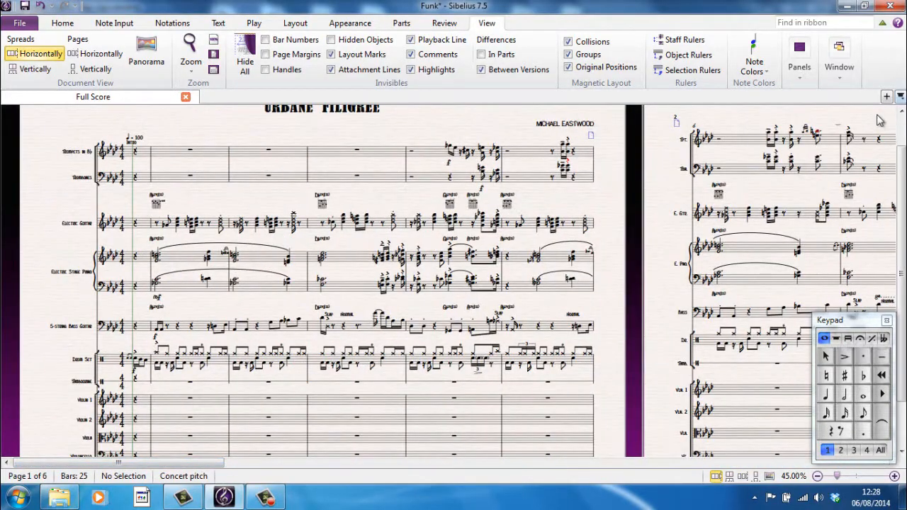
scroll("up", 3)
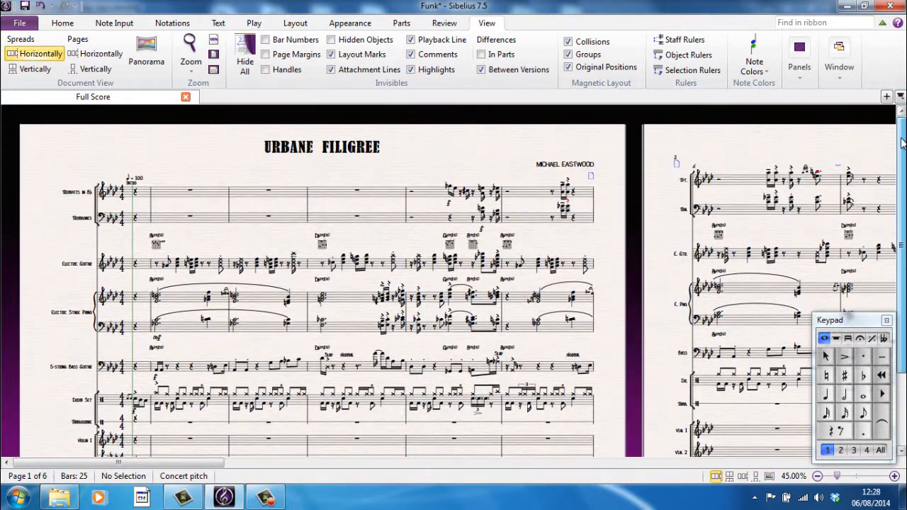
scroll("down", 3)
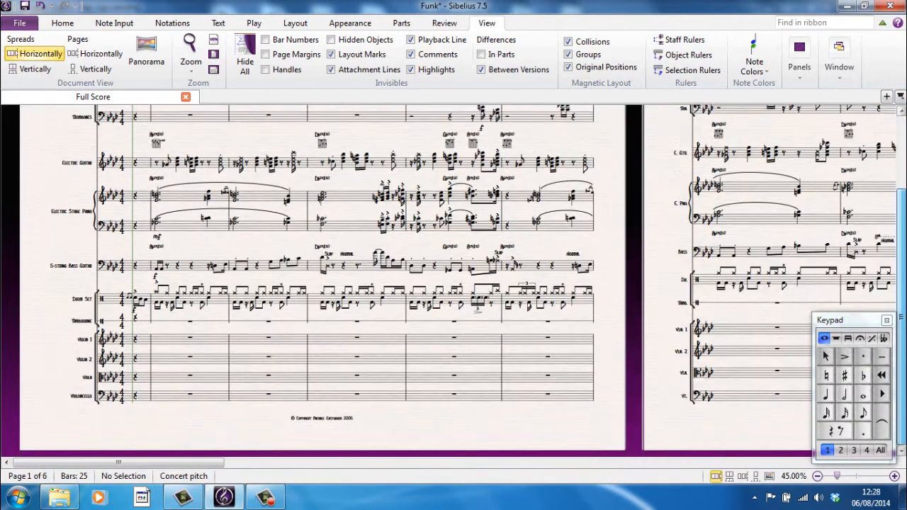
scroll("up", 3)
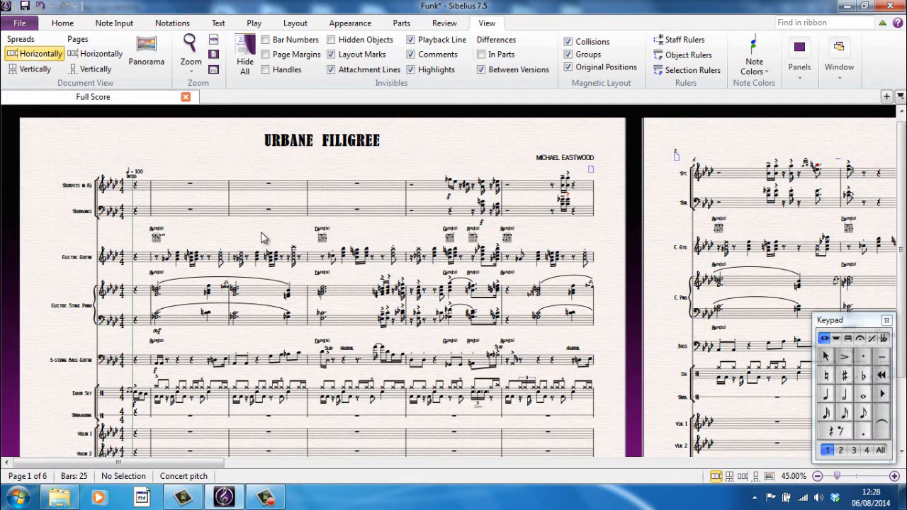
- Scroll down and up page one, then Shift+scroll sideways to bring page two into view
scroll("down", 3)
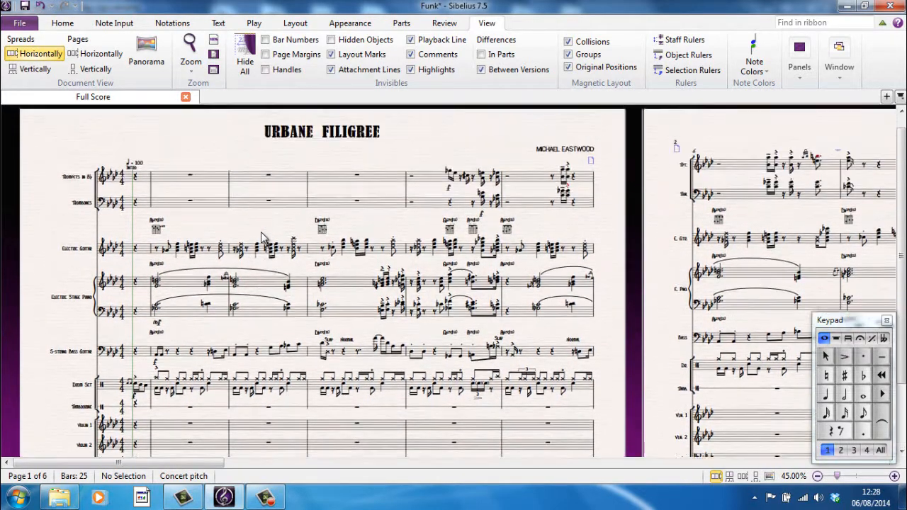
scroll("down", 3)
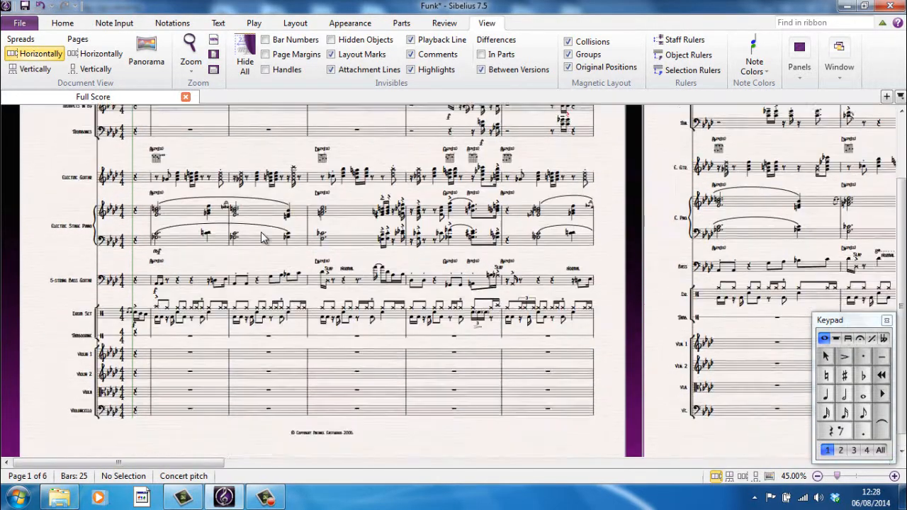
scroll("up", 3)
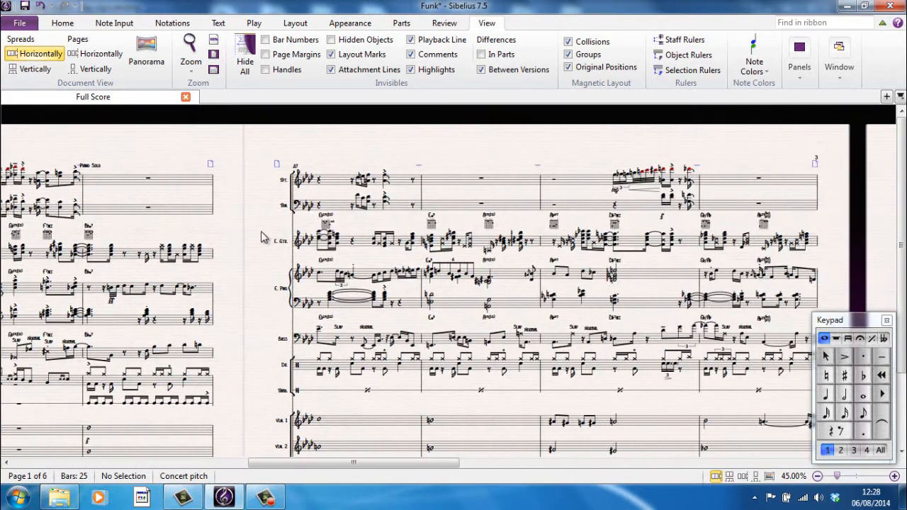
scroll("right", 3)
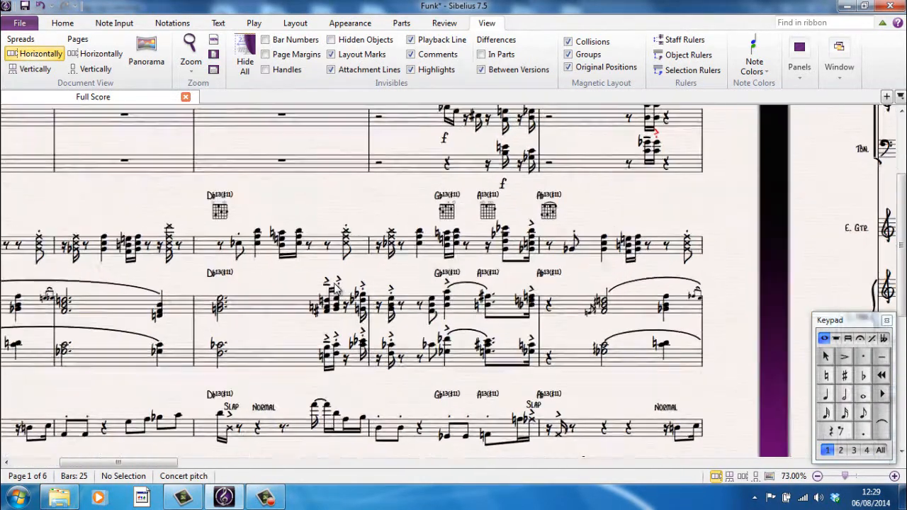
- Zoom in on the opening bars with the zoom slider, then scroll down and right across page one
left_click(817, 477)
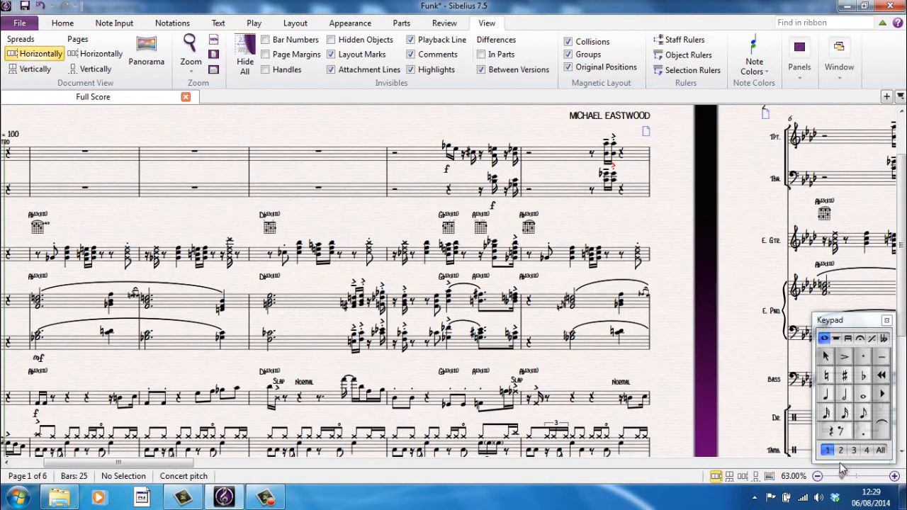
left_click(876, 477)
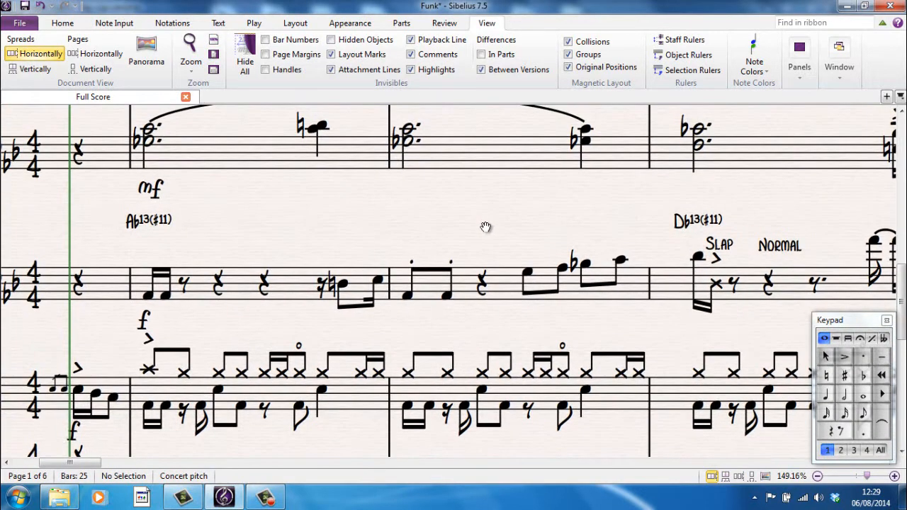
scroll("down", 3)
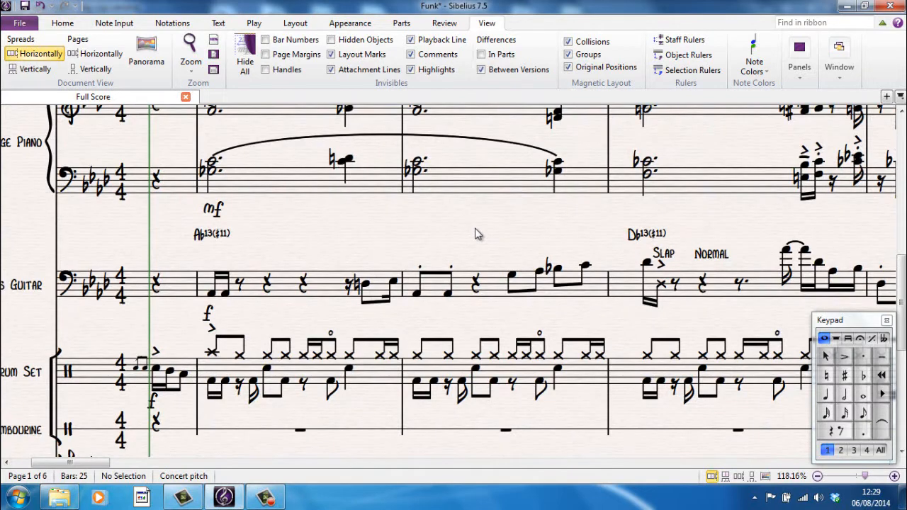
scroll("down", 3)
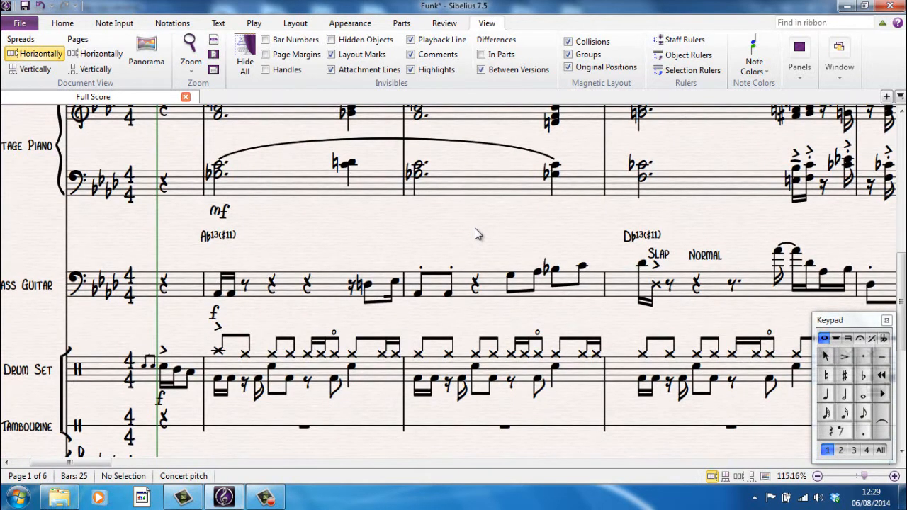
scroll("right", 3)
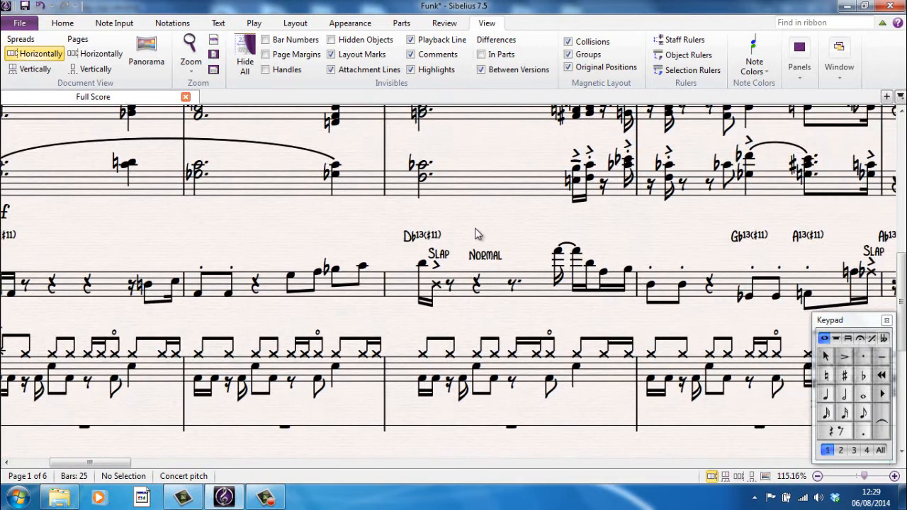
scroll("right", 3)
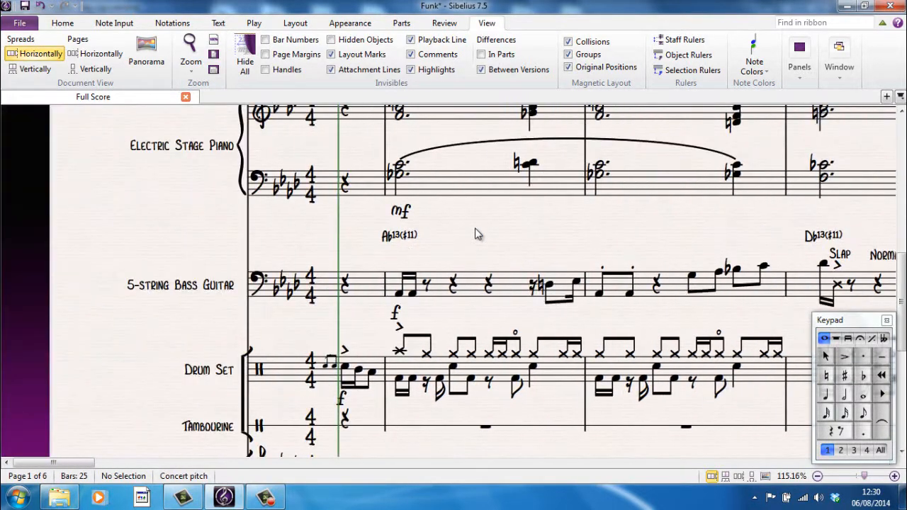
- Scroll back up and across the enlarged page to review the trombone through drum set staves
scroll("up", 3)
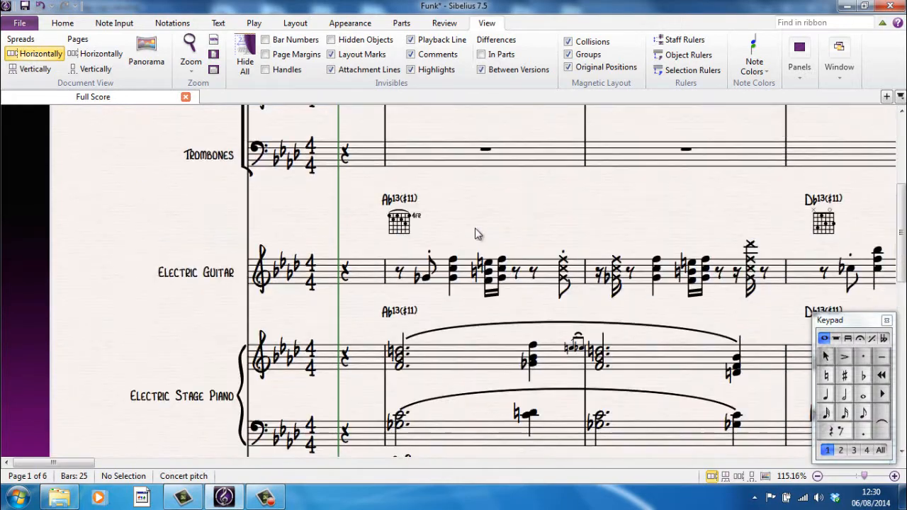
scroll("up", 3)
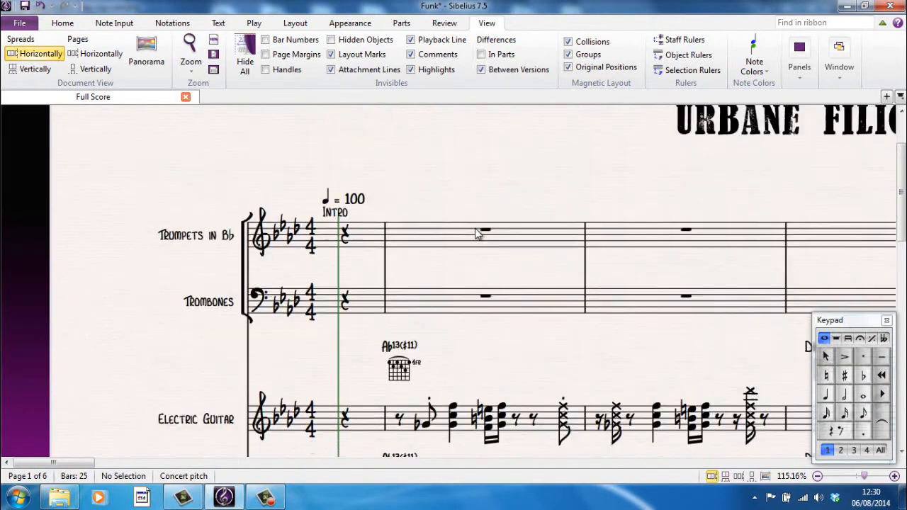
scroll("down", 3)
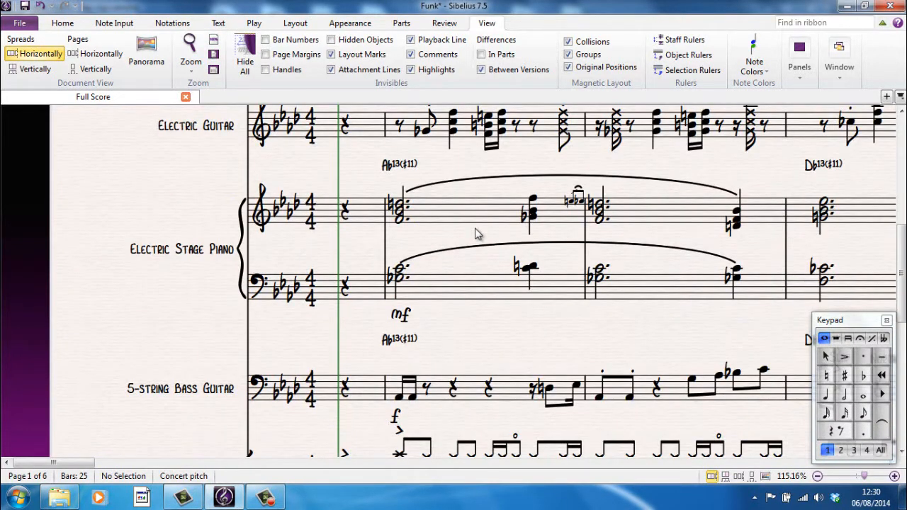
scroll("right", 3)
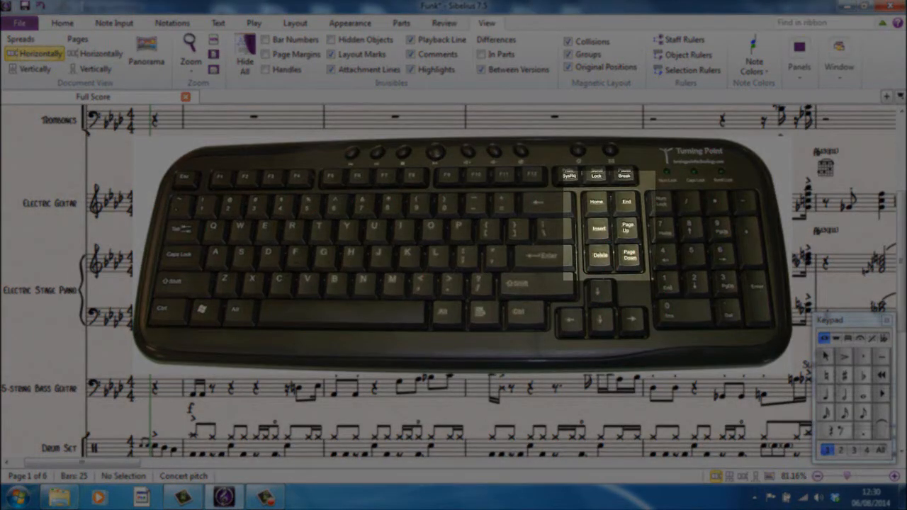
- Jump to the far end of the score with End, then back to the start with Home
key("End")
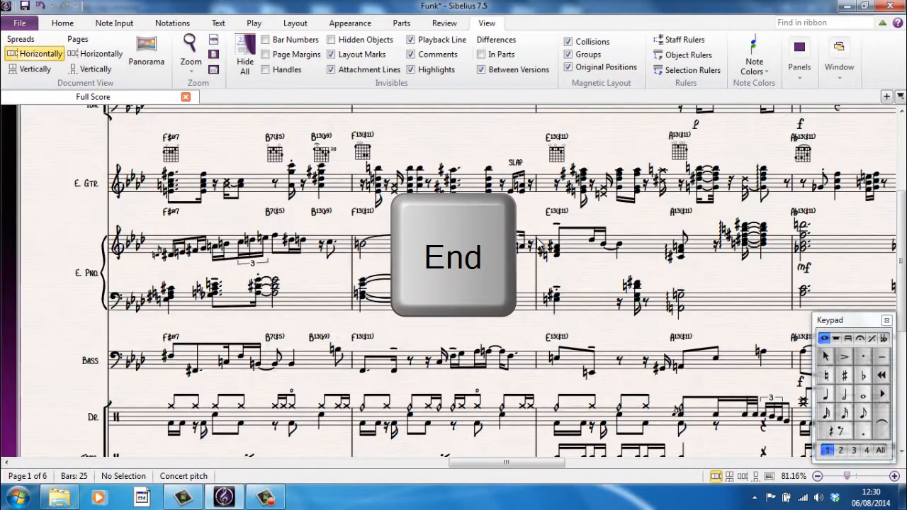
key("end")
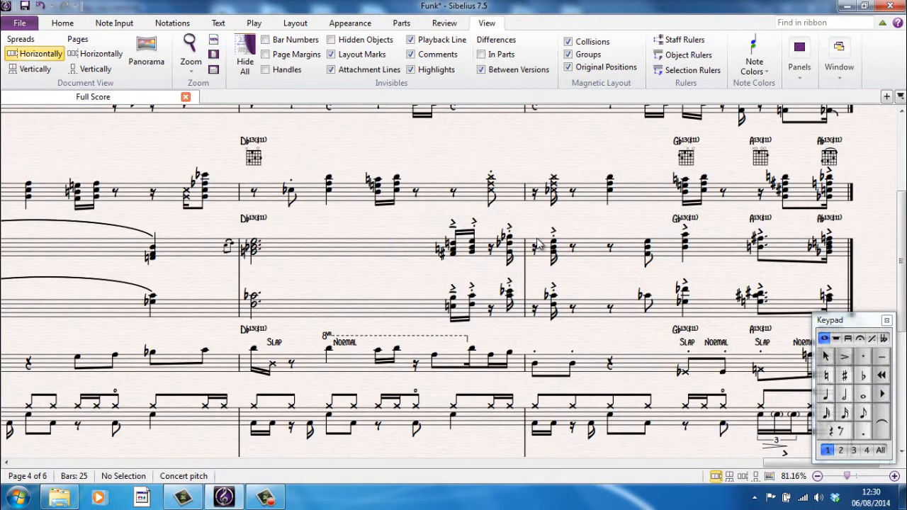
key("Home")
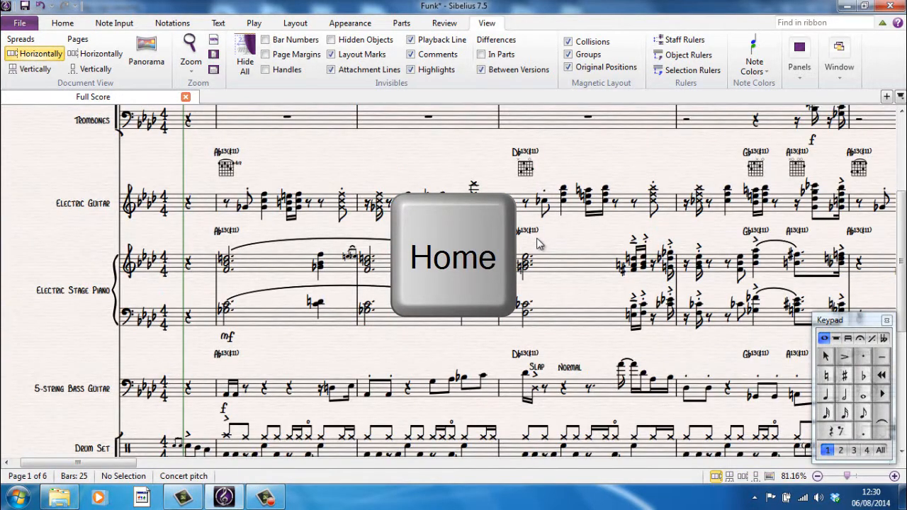
key("home")
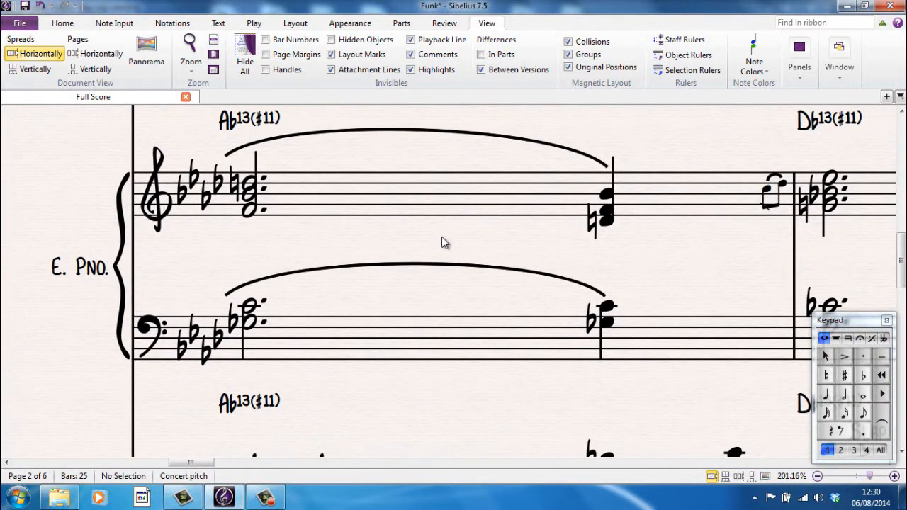
- Zoom in and scroll to the stage piano chords, bass and drum set staves on page one
scroll("right", 3)
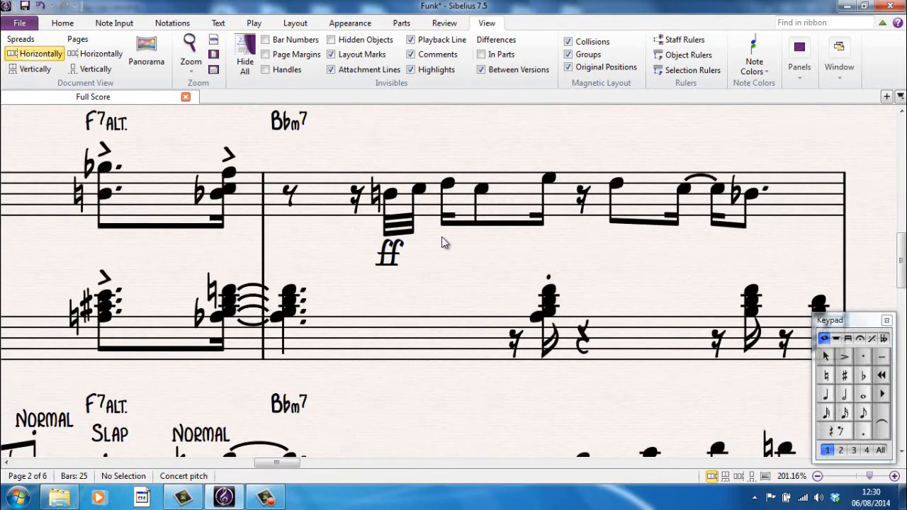
scroll("down", 3)
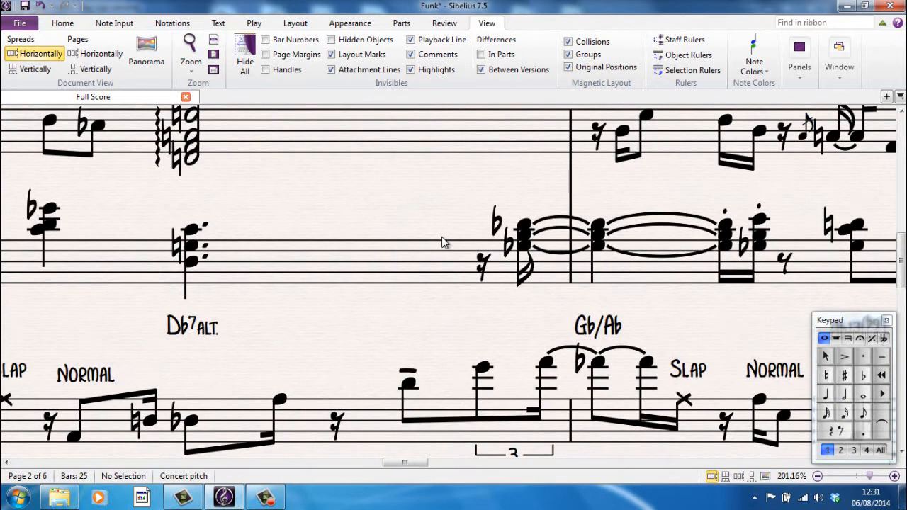
scroll("down", 3)
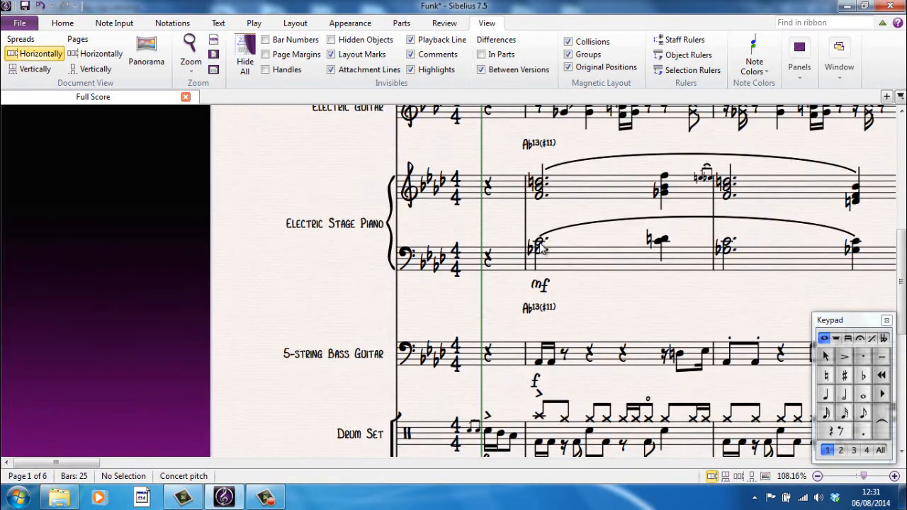
- Scroll the 269% view down to the Violoncello staff, back up, and down to tambourine, violin and viola
scroll("down", 3)
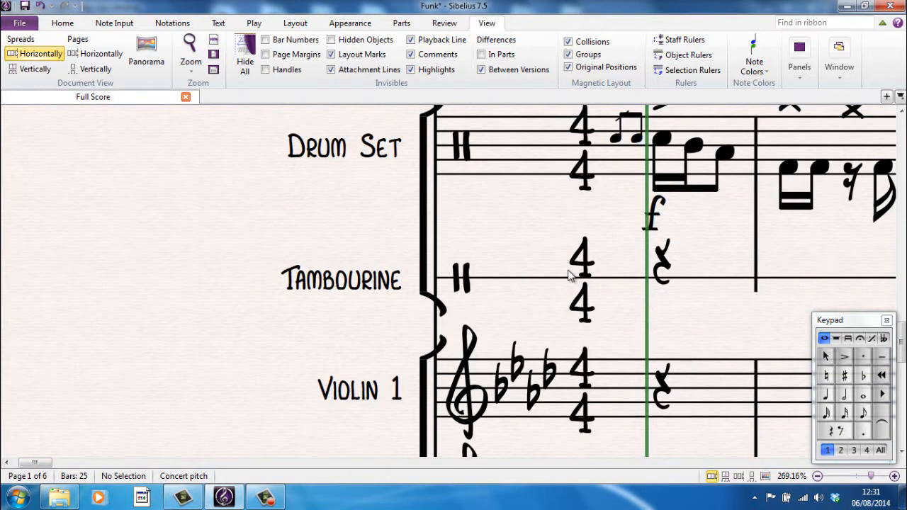
scroll("down", 3)
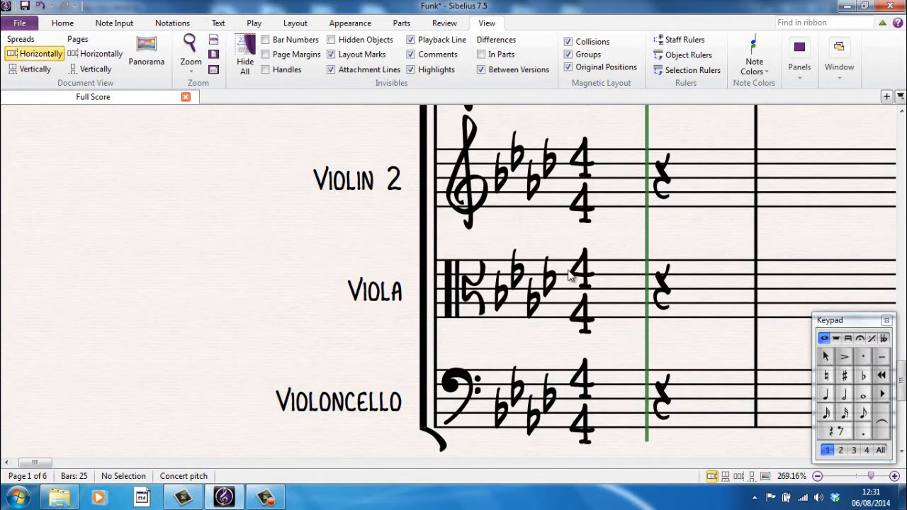
scroll("up", 3)
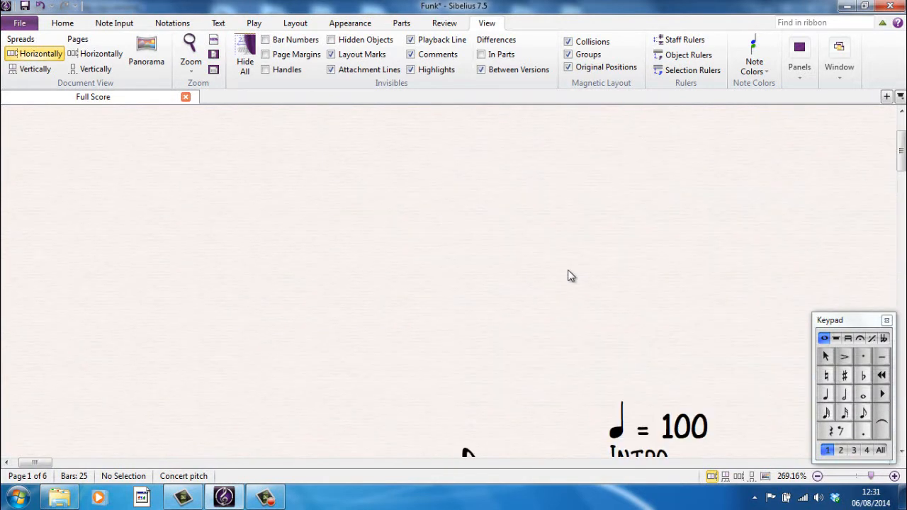
scroll("up", 3)
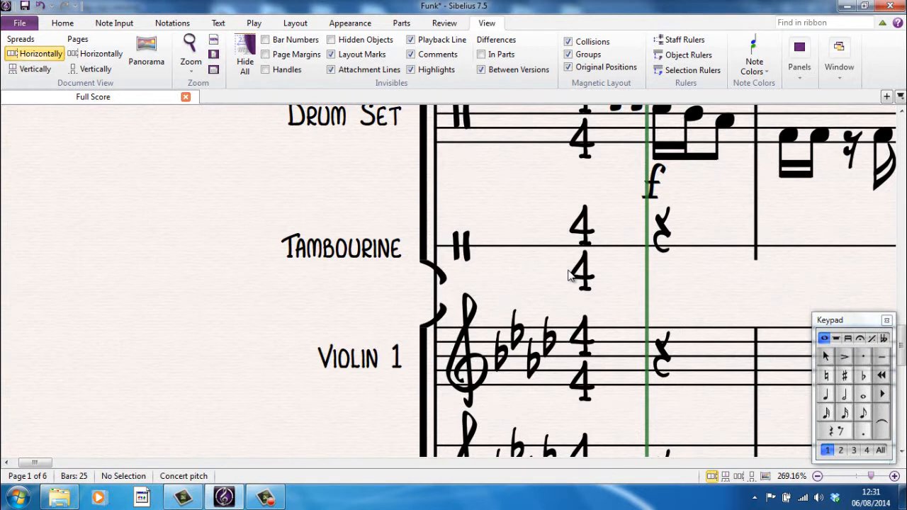
scroll("down", 3)
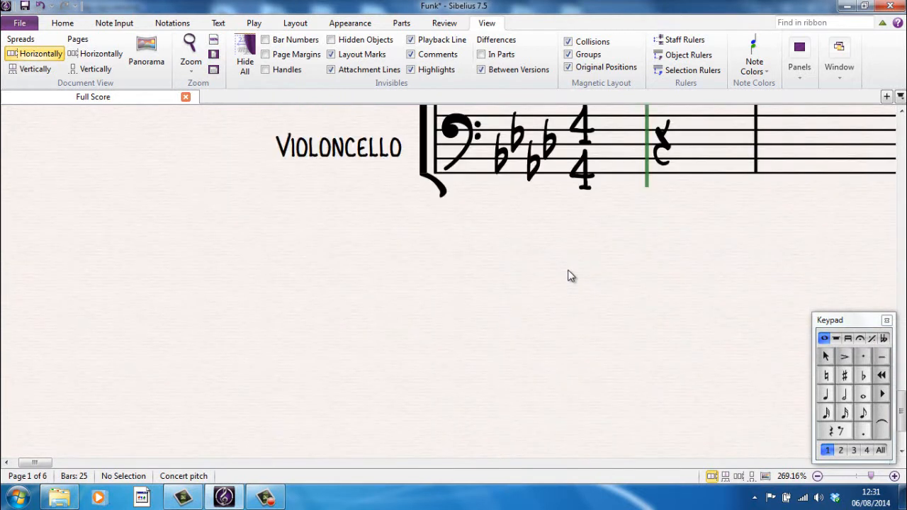
scroll("down", 3)
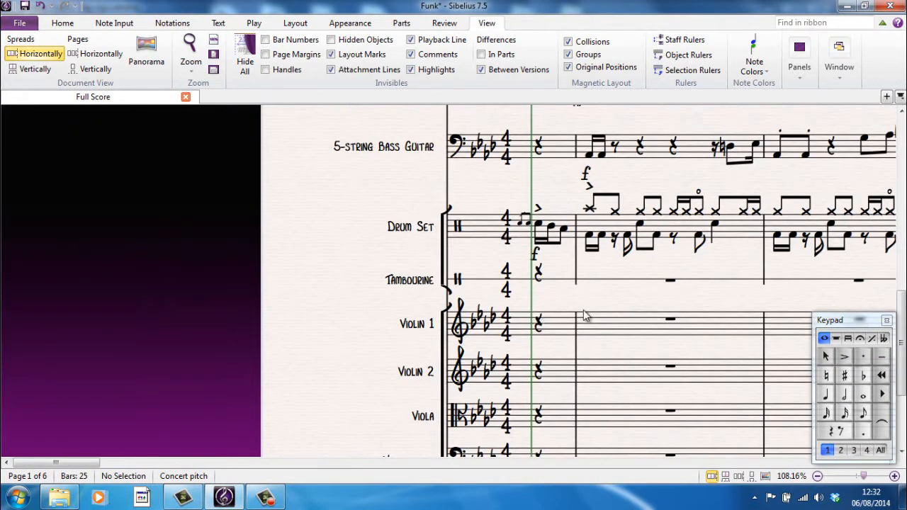
- Jump to the last page with Ctrl+End, then return to the opening bars with Ctrl+Home
scroll("up", 3)
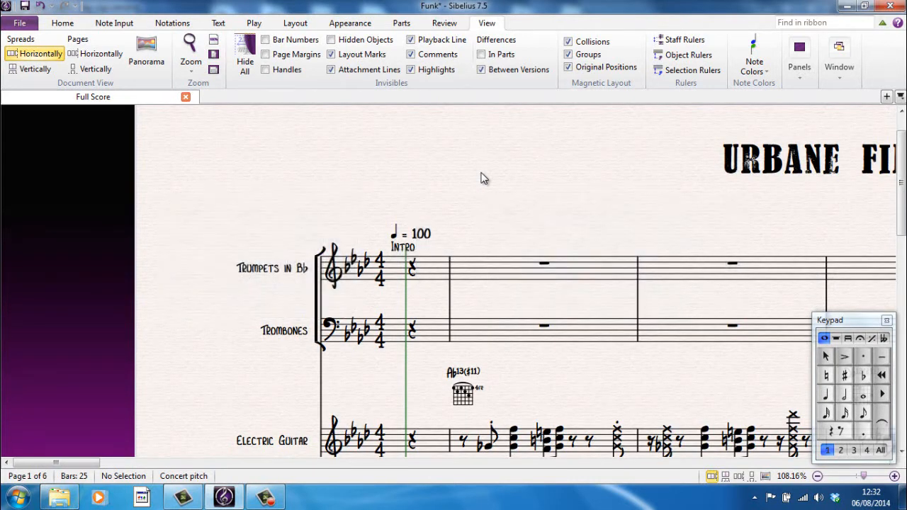
key("ctrl+End")
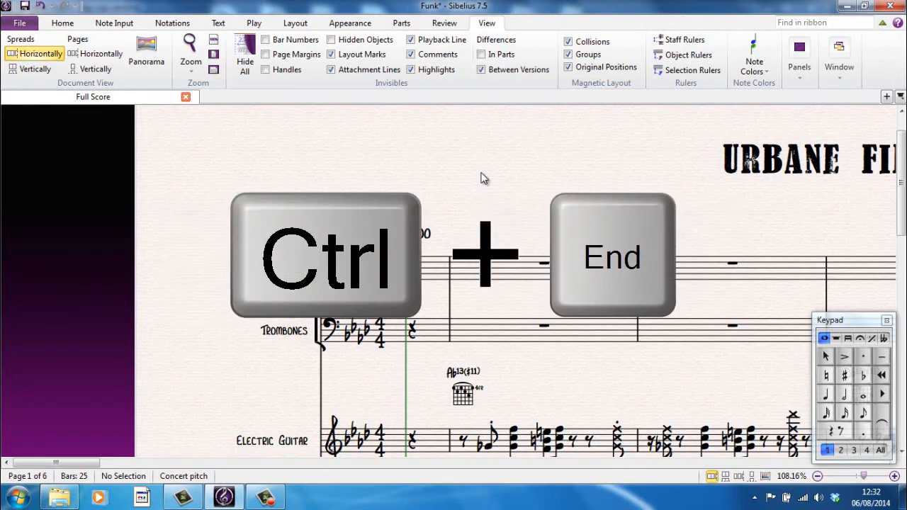
key("ctrl+end")
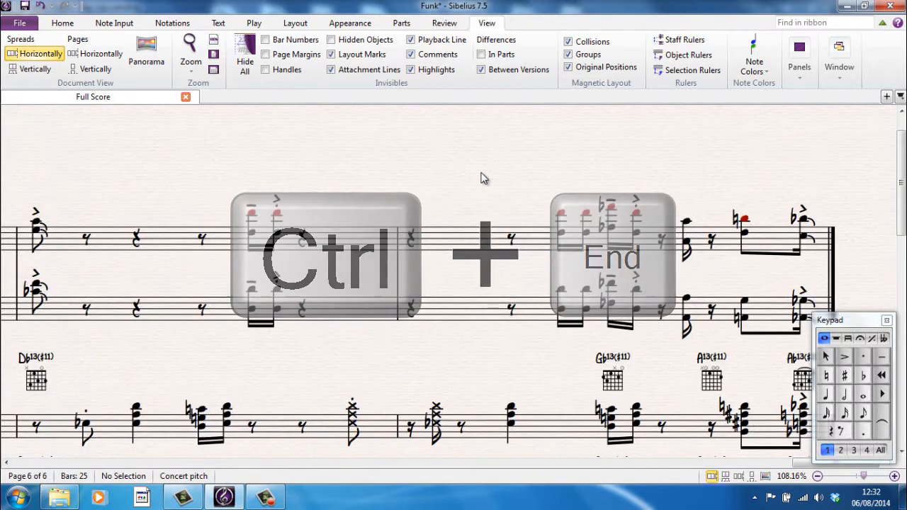
key("ctrl+End")
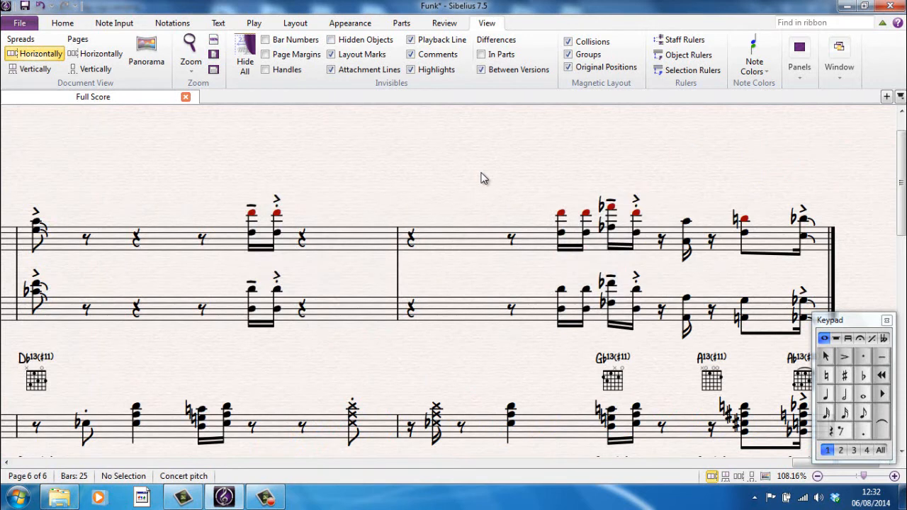
key("ctrl+Home")
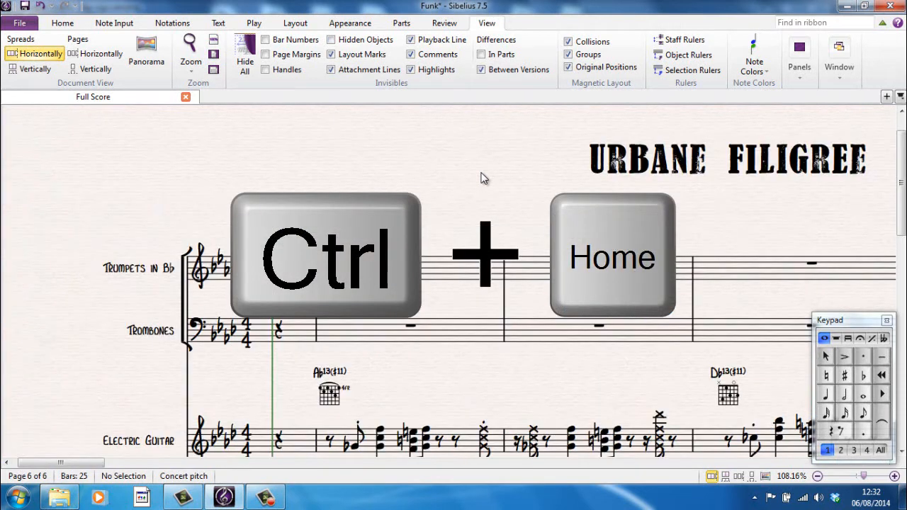
key("ctrl+Home")
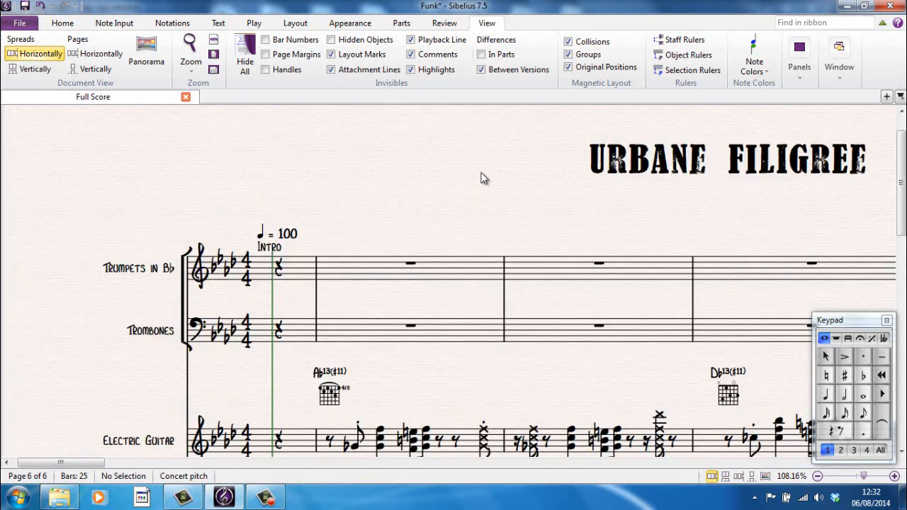
- Jump to page 3 of 'Urbane Filigree' using Go to Page (Ctrl+Shift+G)
scroll("down", 3)
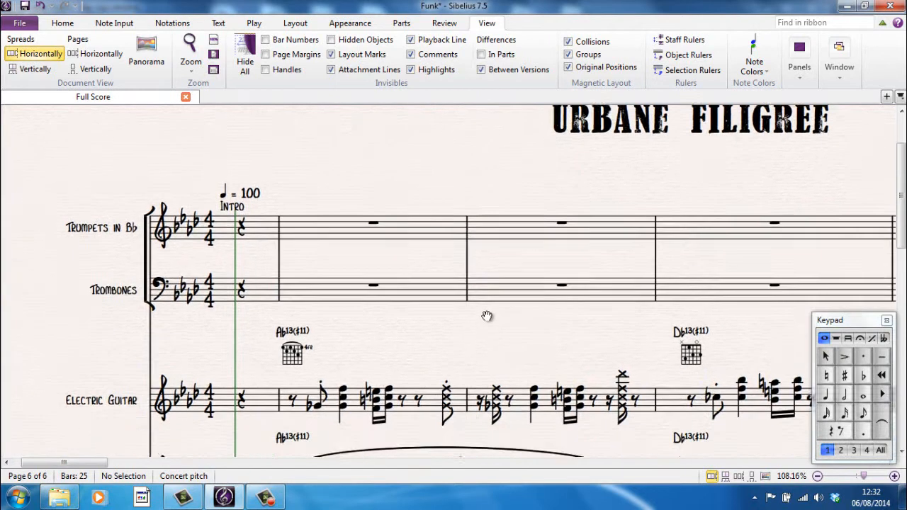
scroll("up", 3)
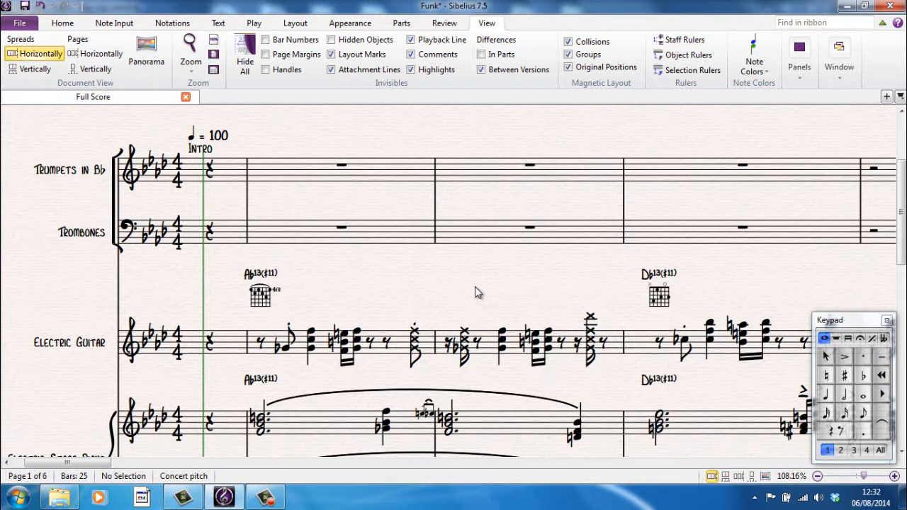
key("ctrl+shift+g")
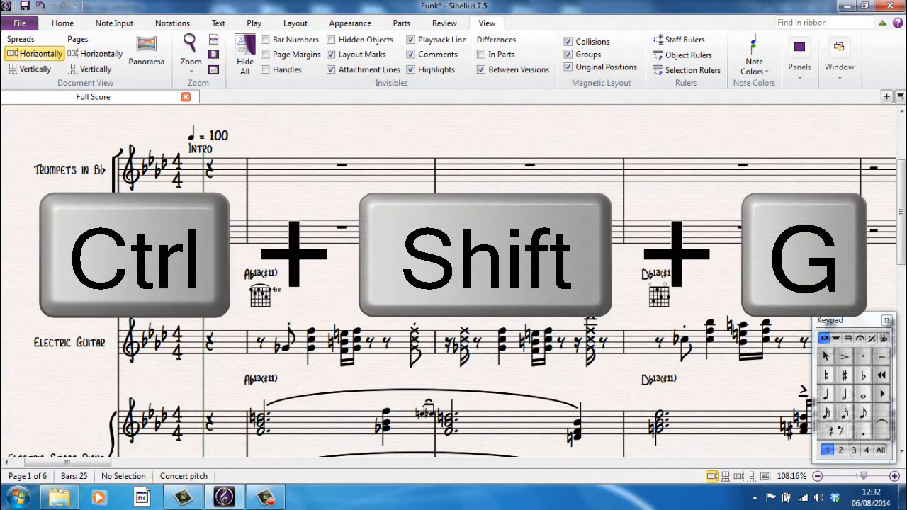
key("ctrl+shift+g")
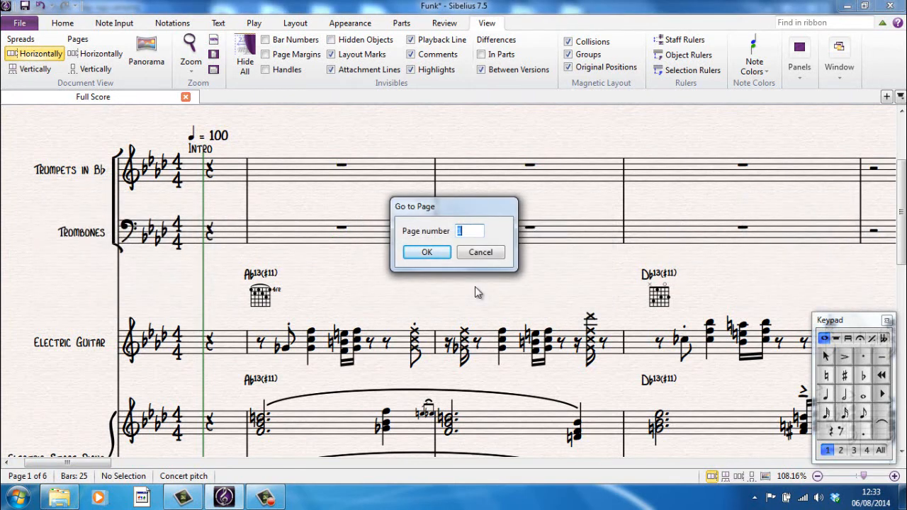
type("3")
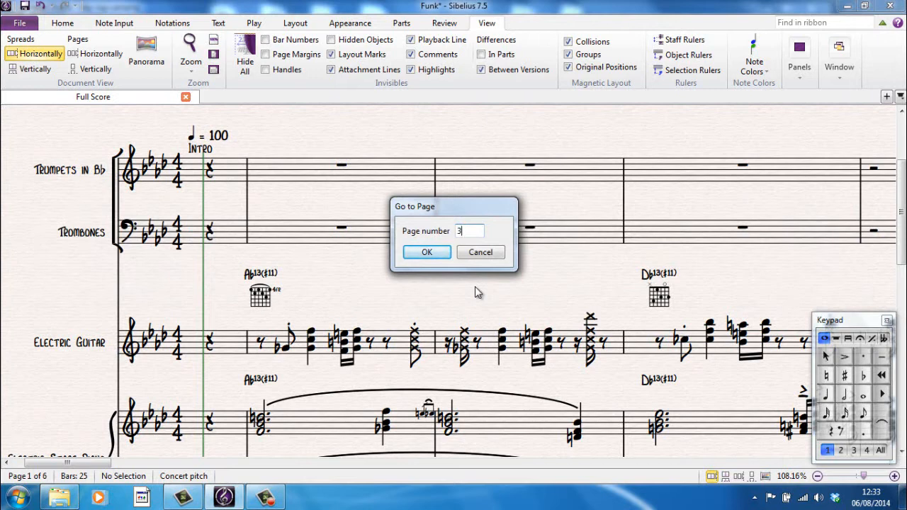
left_click(426, 252)
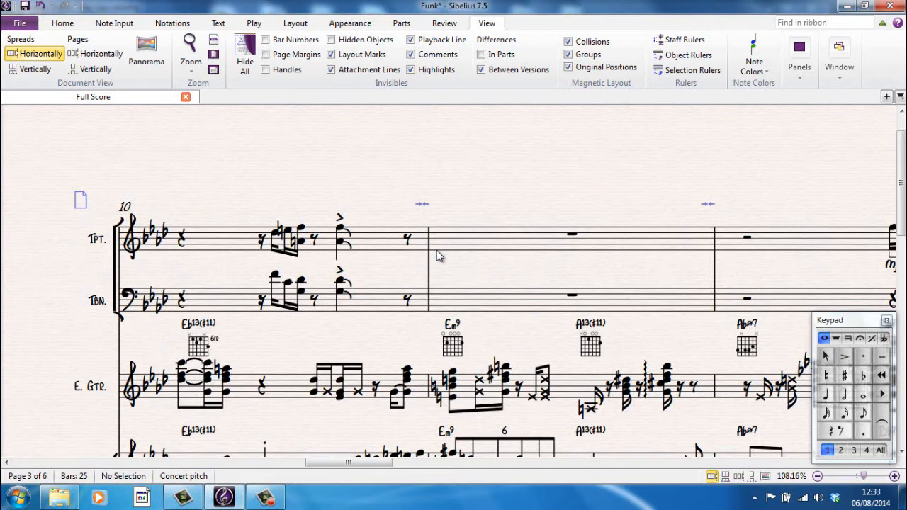
- Jump to bar 3 on page one using Go to Bar (Ctrl+Alt+G)
key("ctrl+alt+g")
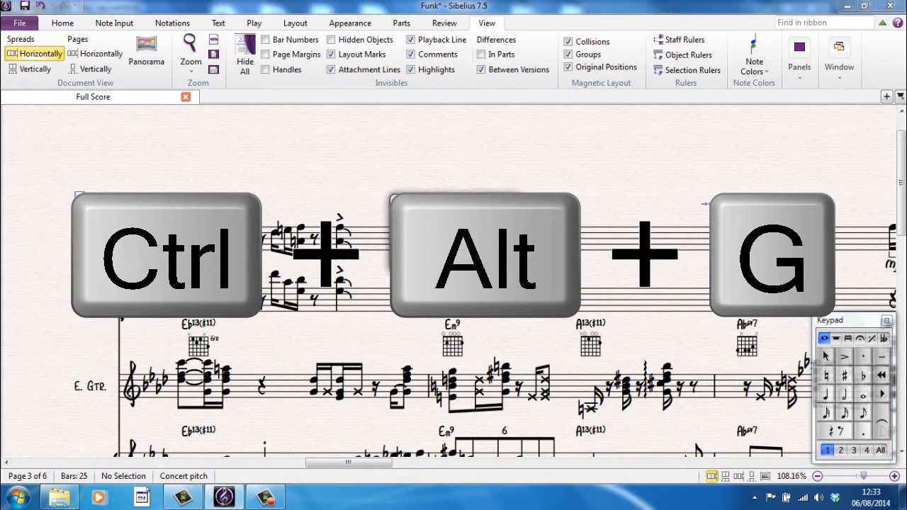
key("ctrl+alt+g")
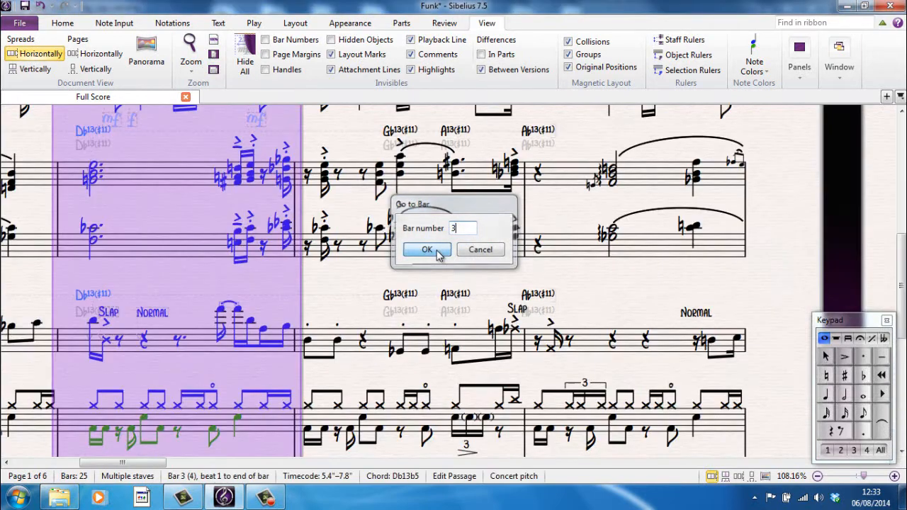
left_click(425, 249)
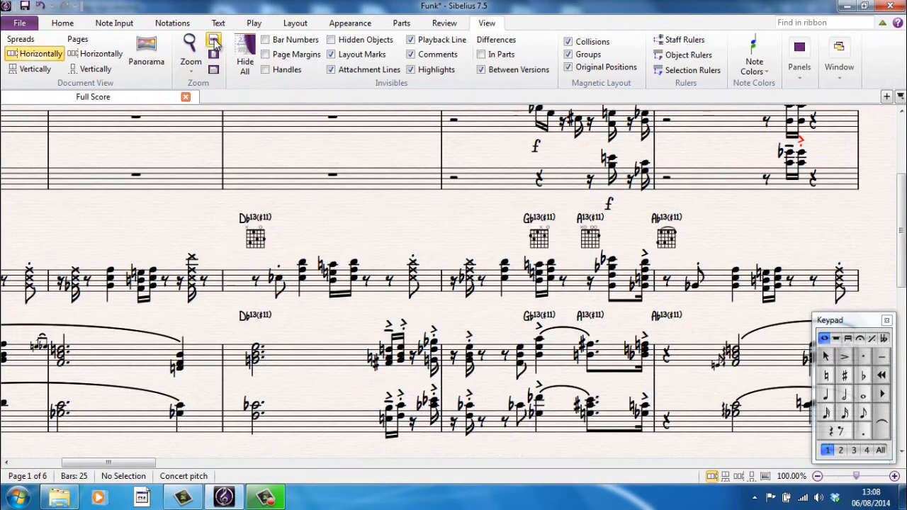
- Fit whole pages, then one system's width, then zoom closely on the piano chords
left_click(214, 58)
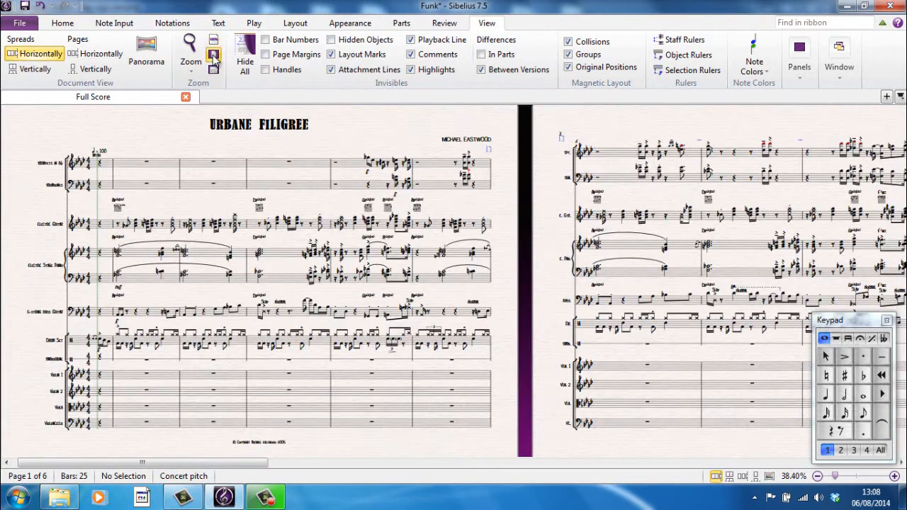
mouse_move(215, 72)
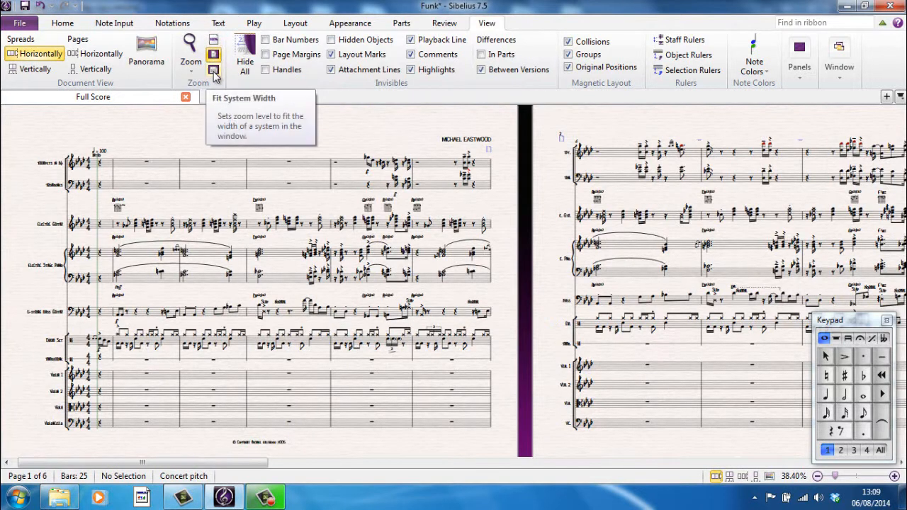
left_click(214, 59)
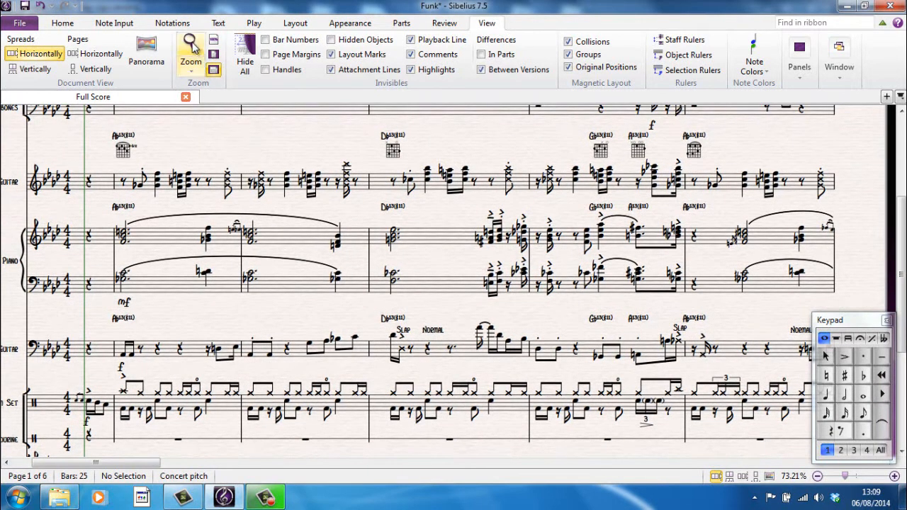
mouse_move(153, 149)
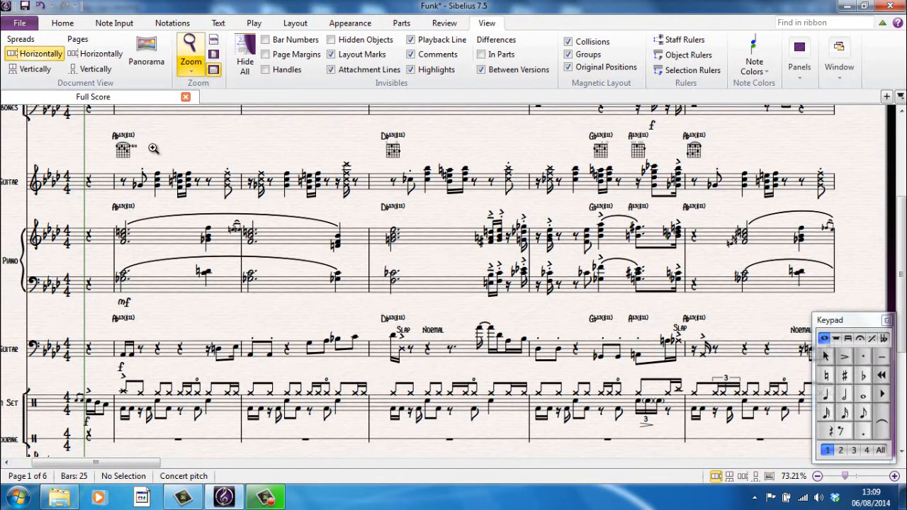
left_click_drag(150, 149, 380, 320)
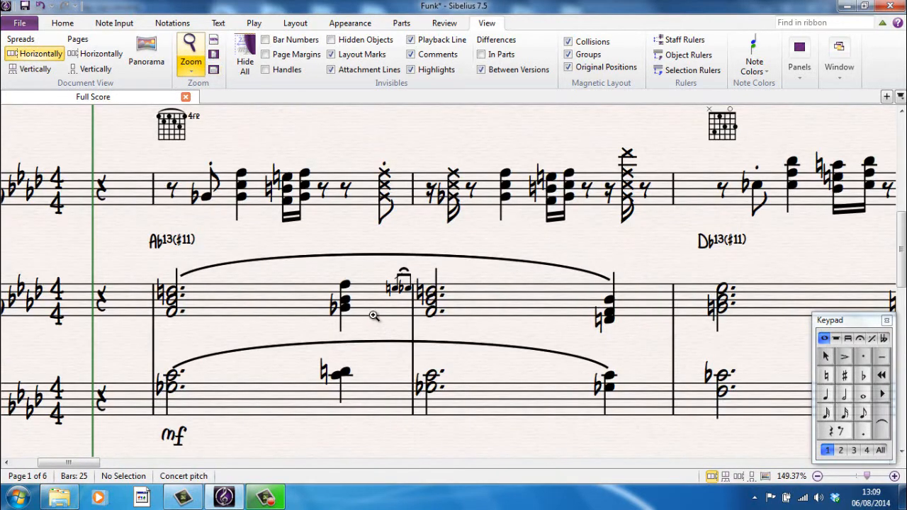
scroll("down", 3)
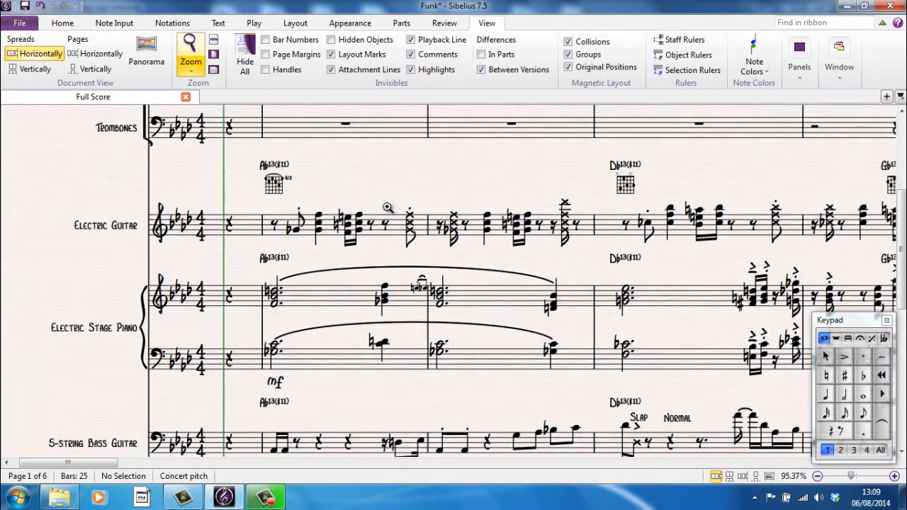